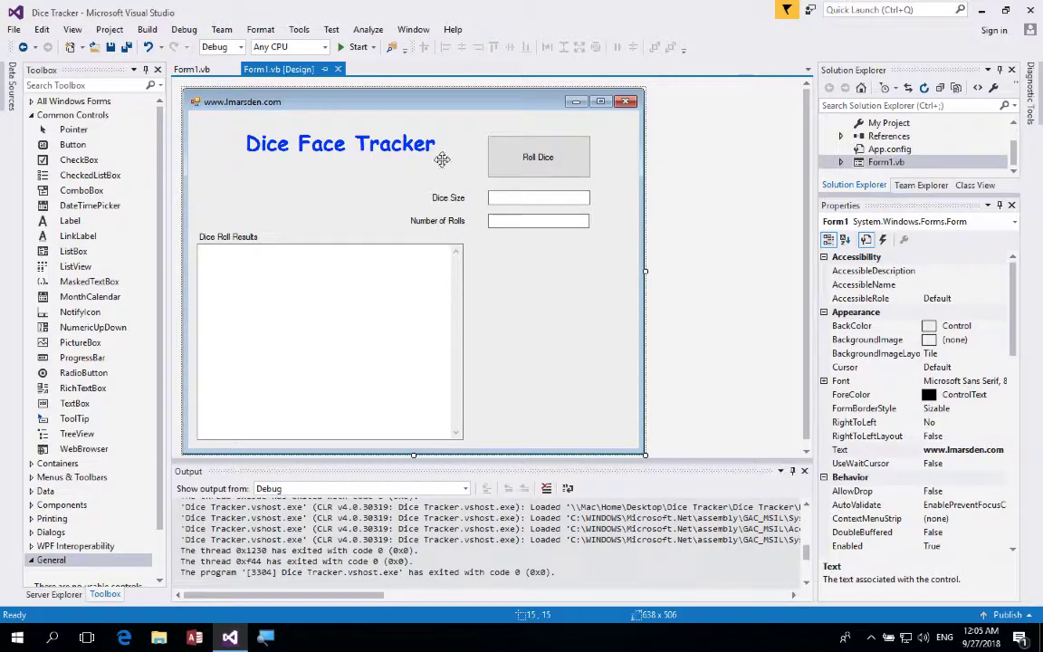
# Run the Dice Face Tracker form, roll a six-sided die 10 times, then close it.
pyautogui.click(358, 46)
pyautogui.write('10')
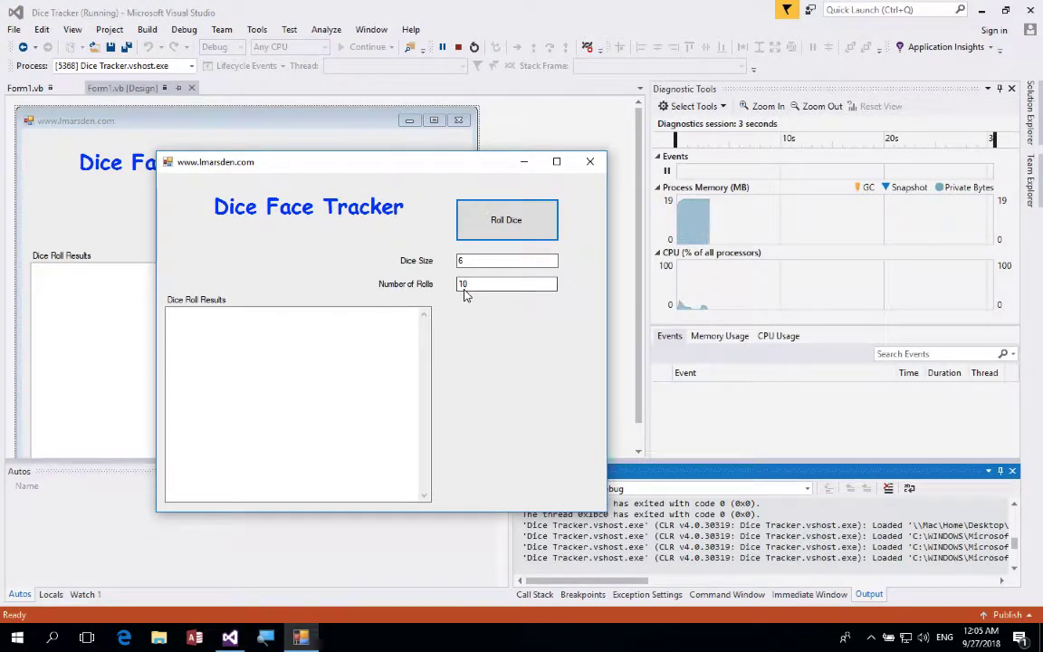
pyautogui.click(506, 219)
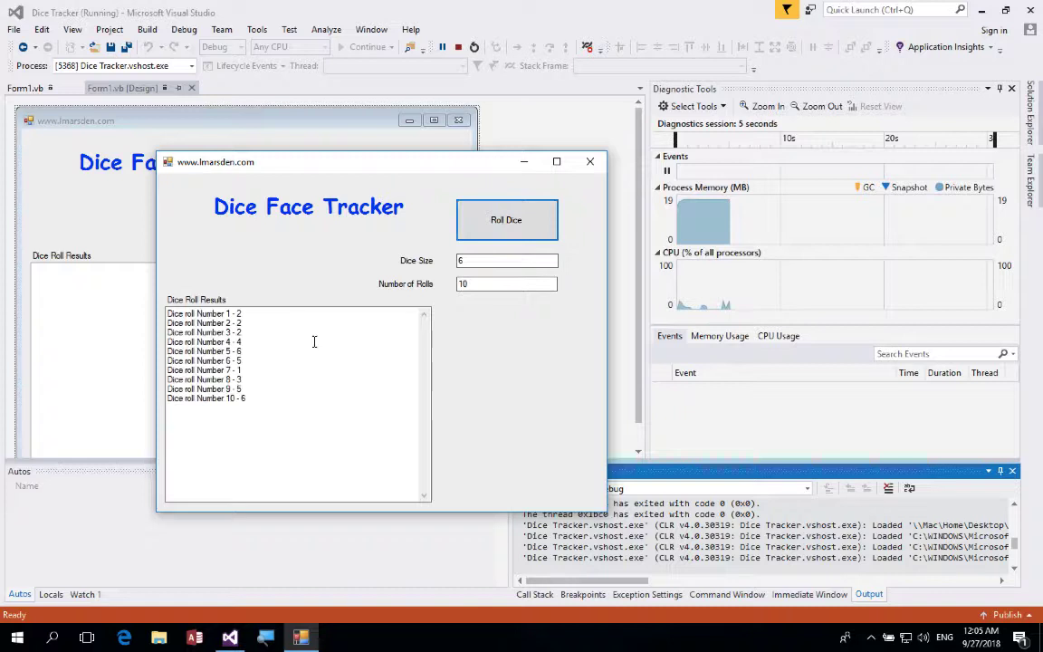
pyautogui.moveTo(267, 301)
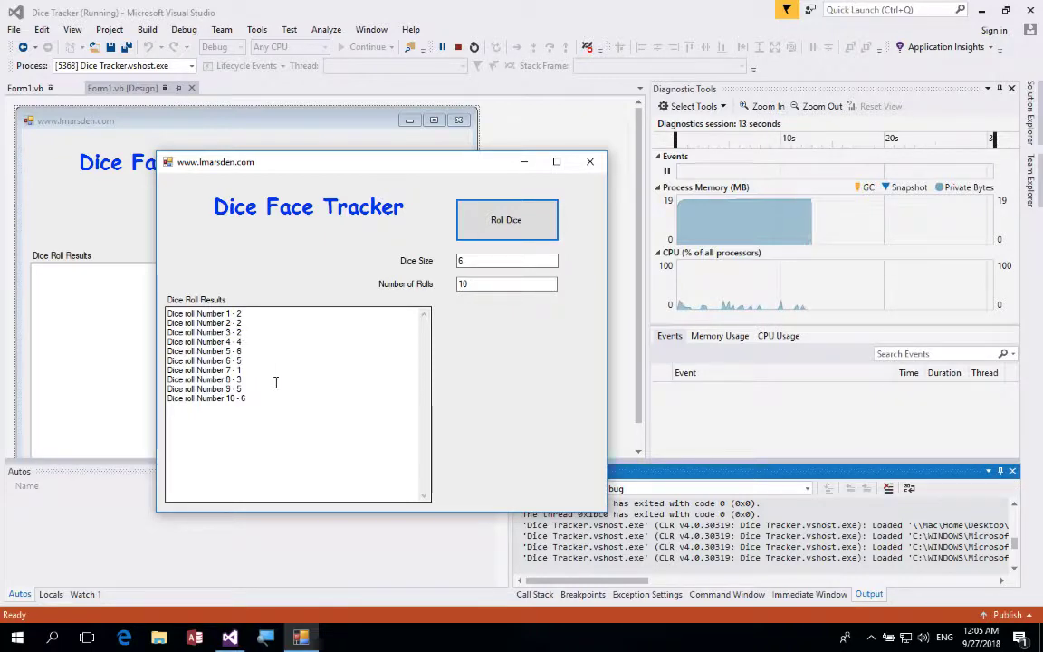
pyautogui.click(589, 161)
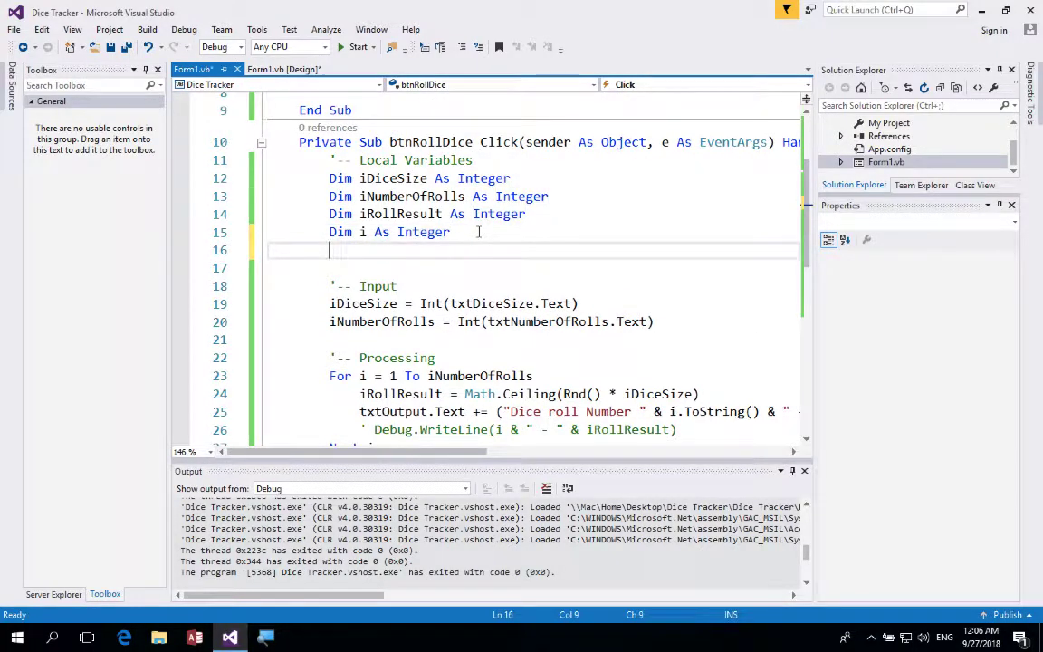
# Declare Dim iFace1, iFace2, iFace3, iFace4, iFace5, iFace6 As Integer on line 16.
pyautogui.write('Dim iFace1 As')
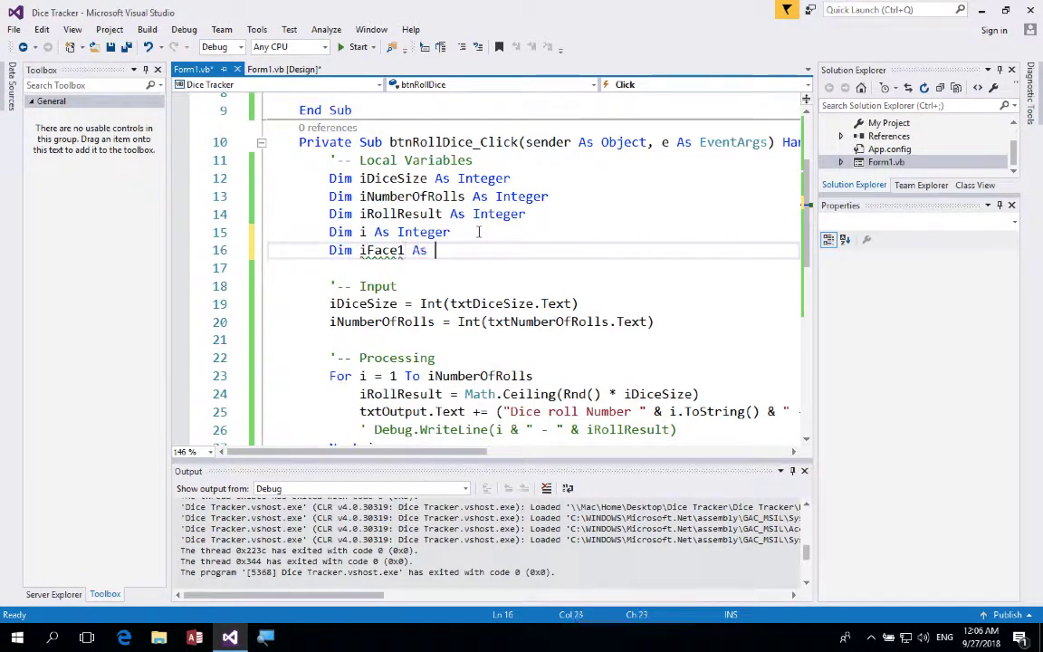
pyautogui.write('Integer')
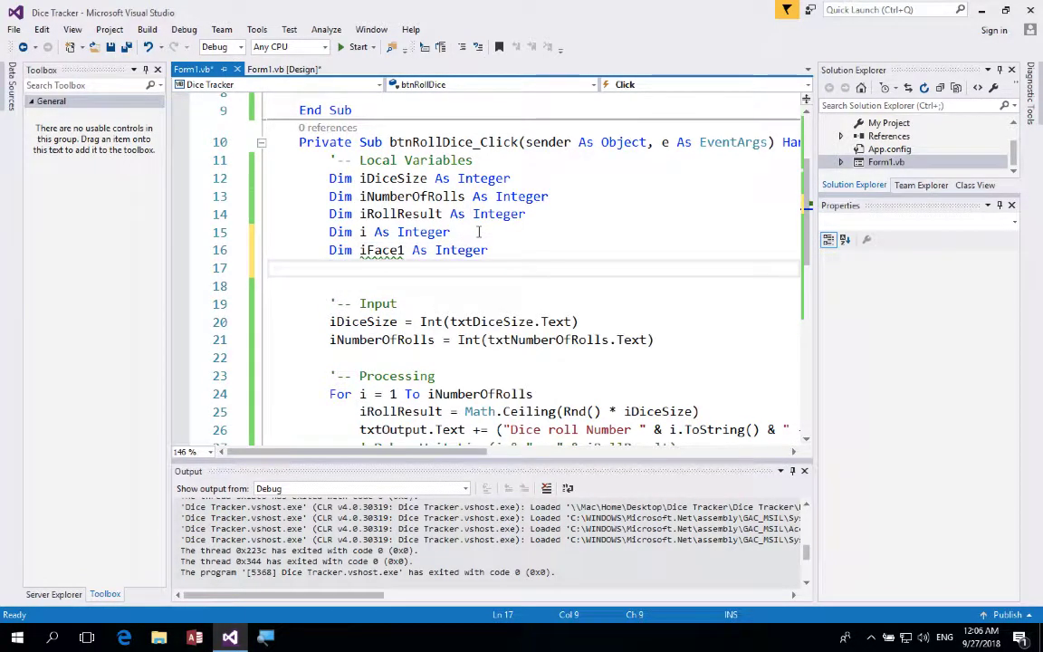
pyautogui.click(412, 250)
pyautogui.write(', ')
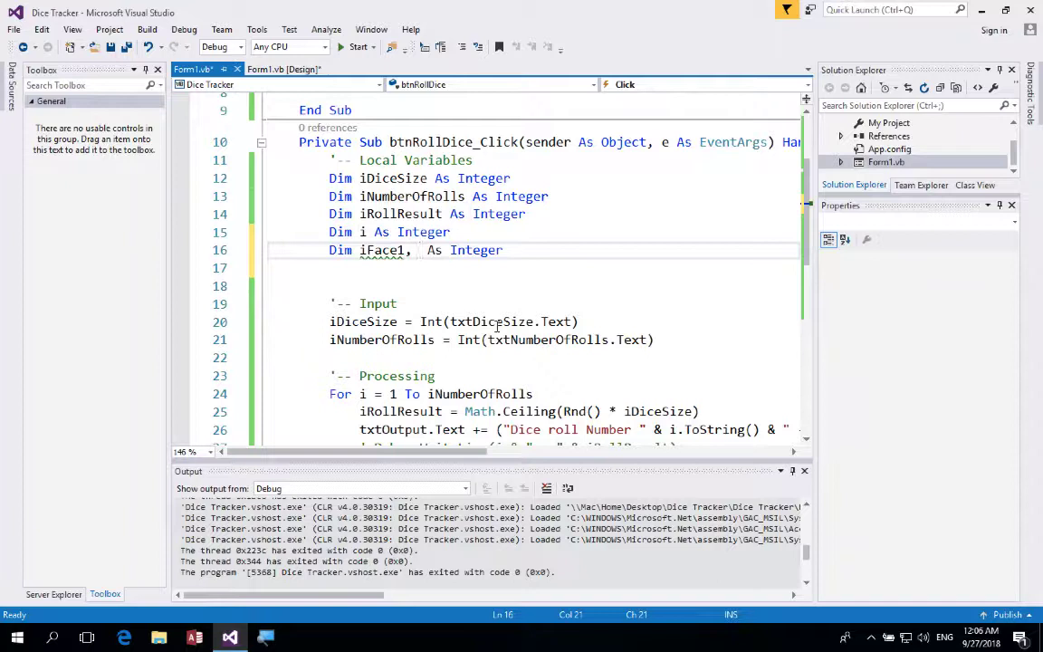
pyautogui.write('iFace2, iDace')
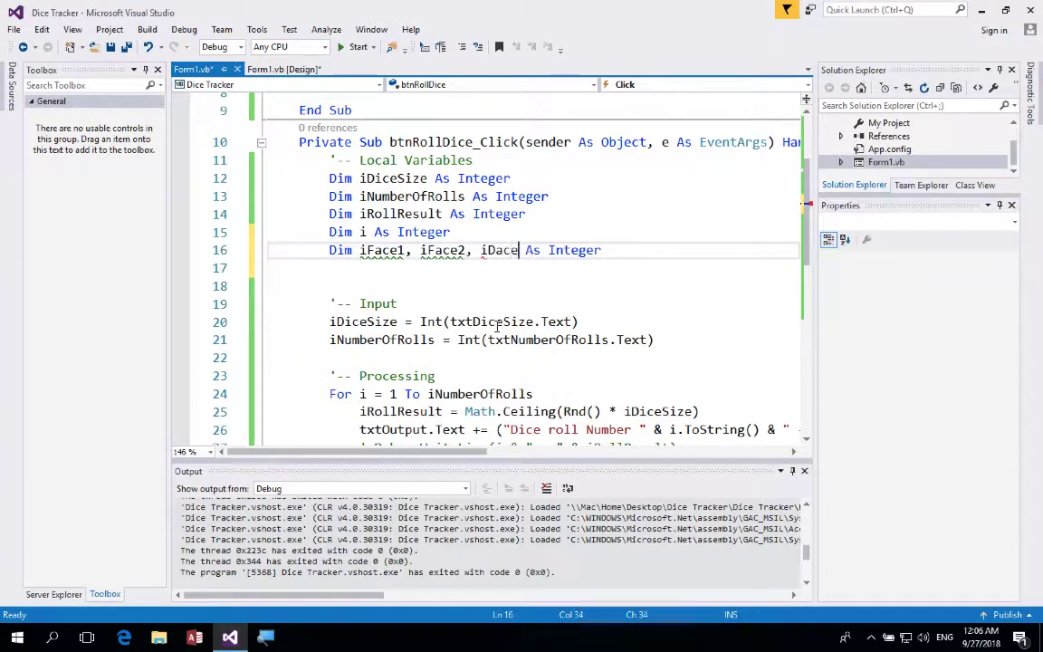
pyautogui.press('BackSpace')
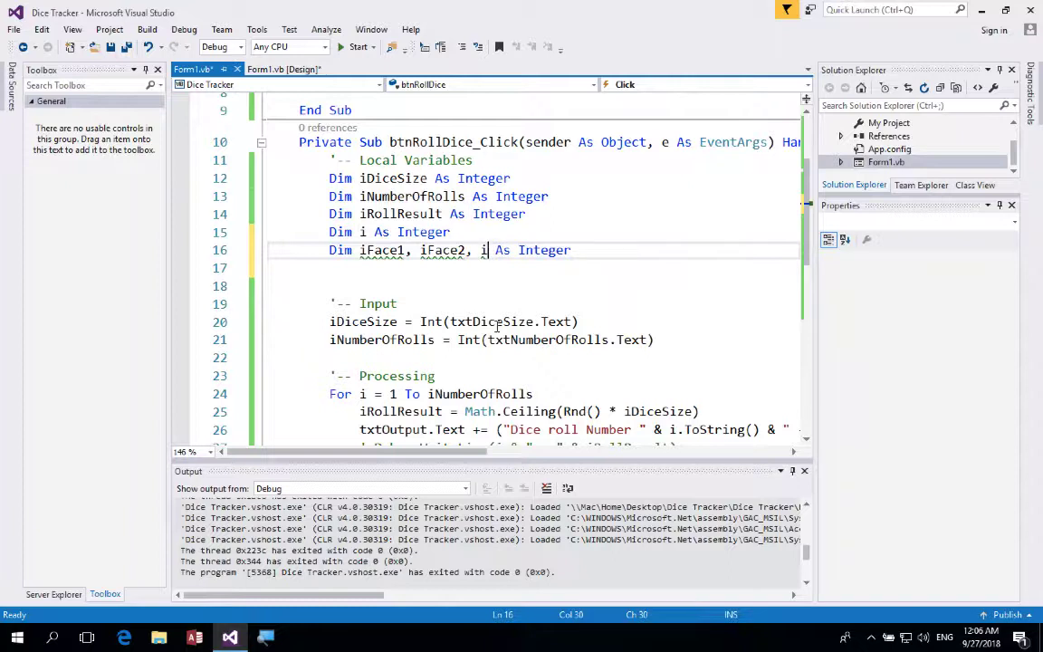
pyautogui.write('Face3')
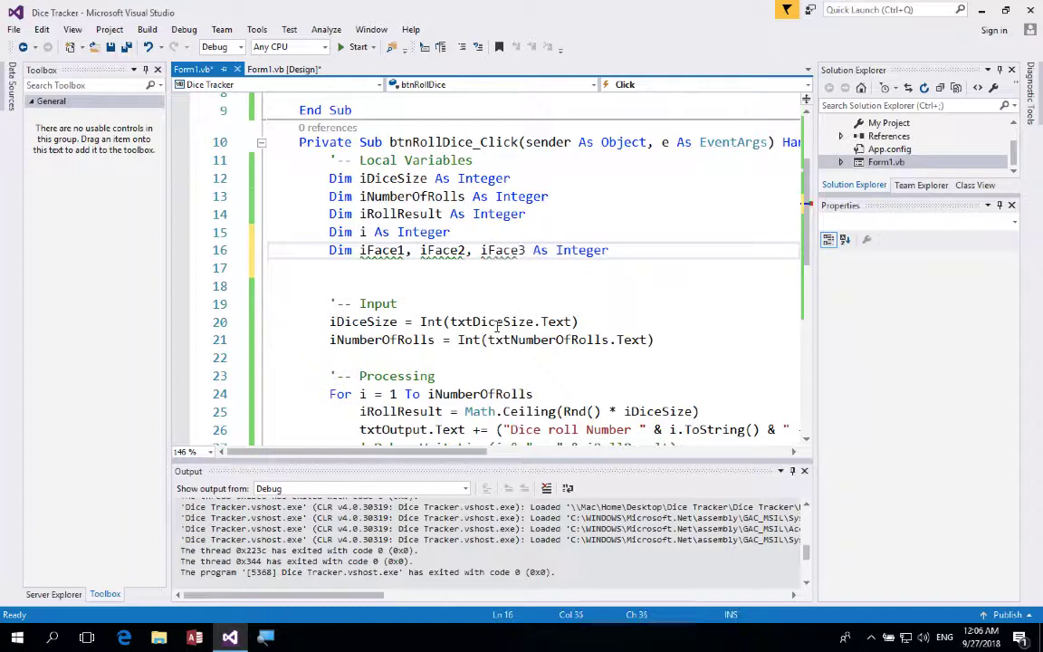
pyautogui.write(', iFace4')
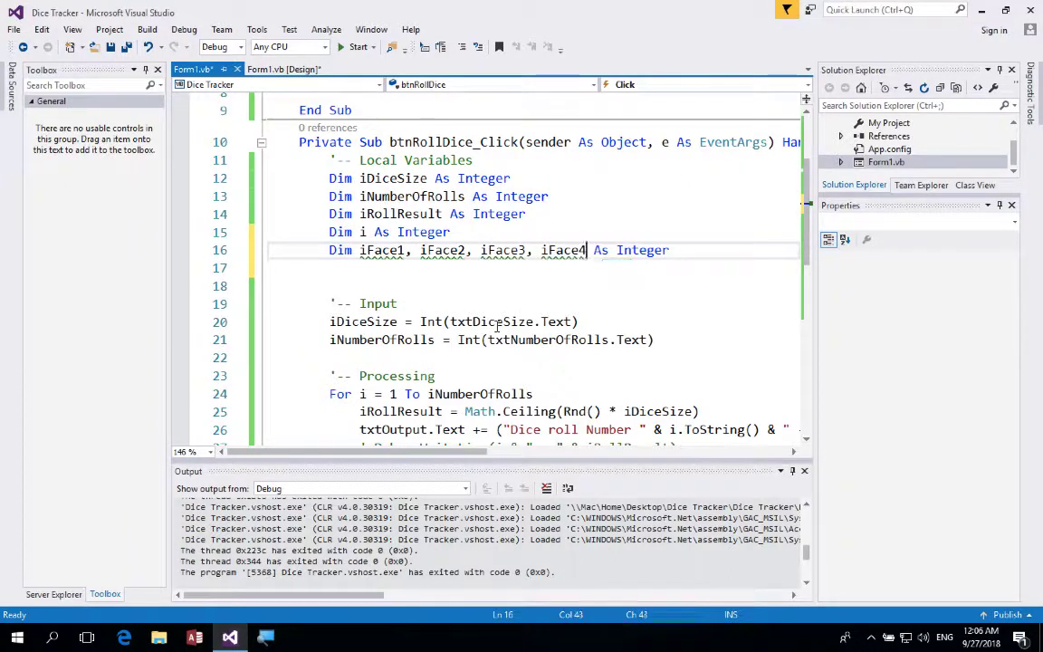
pyautogui.write(', iFace5')
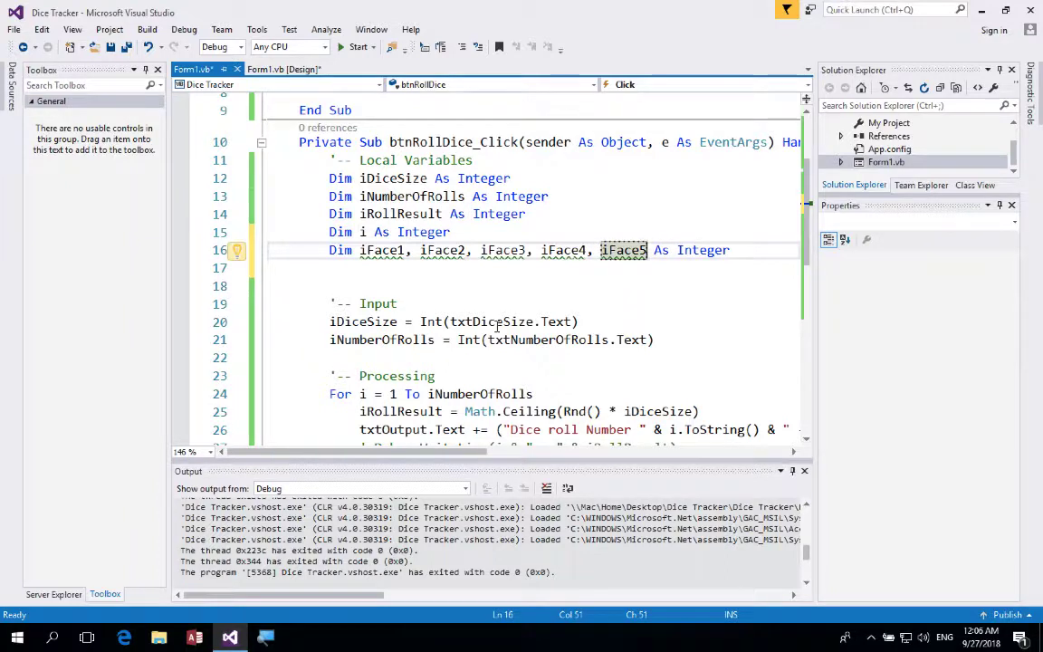
pyautogui.write(', i')
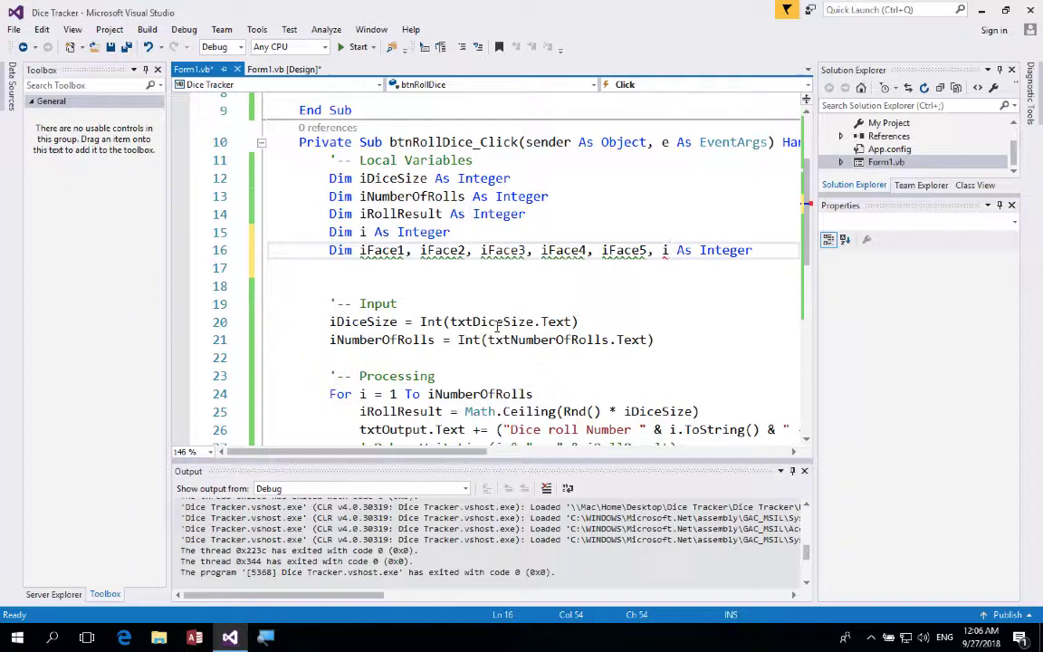
pyautogui.write('Face6')
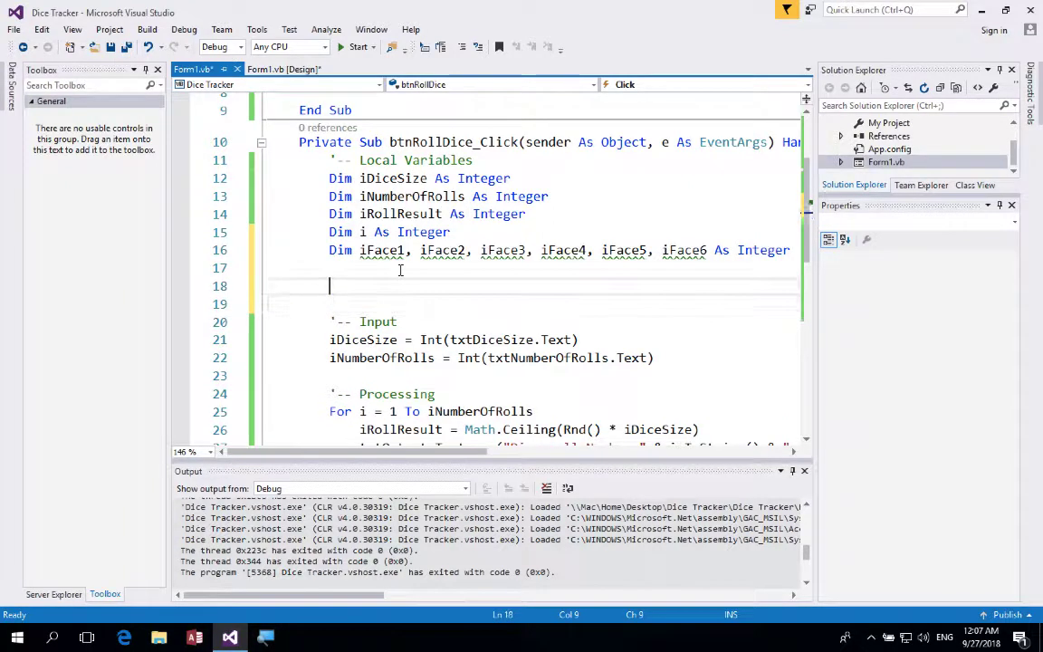
# Add an '-- Init comment with lines setting iFace1 through iFace6 to 0.
pyautogui.write("'-- Init")
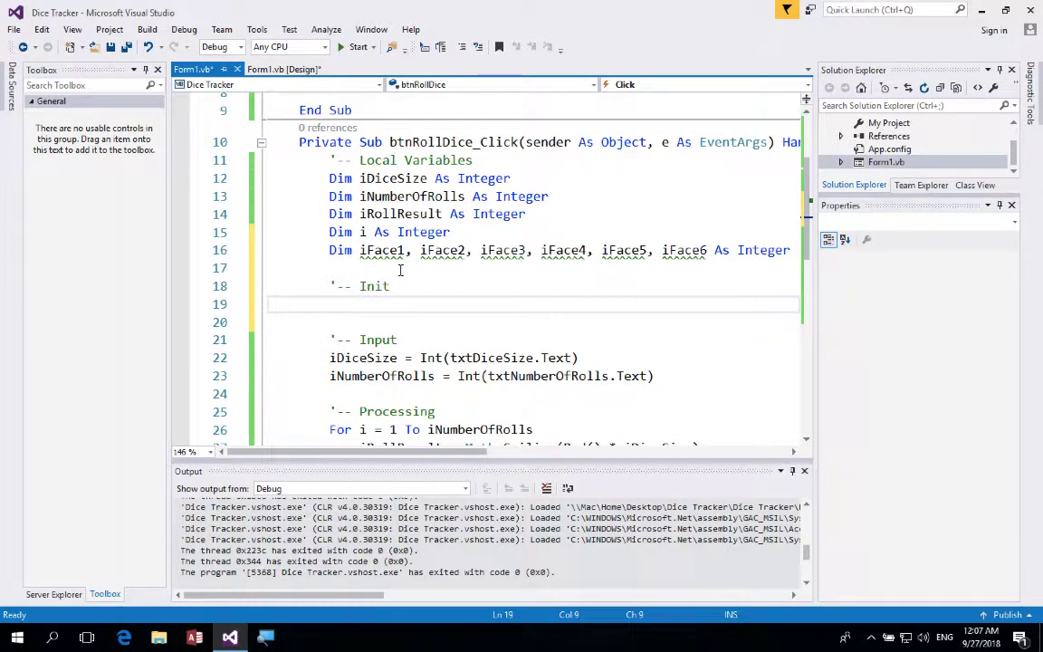
pyautogui.write('i')
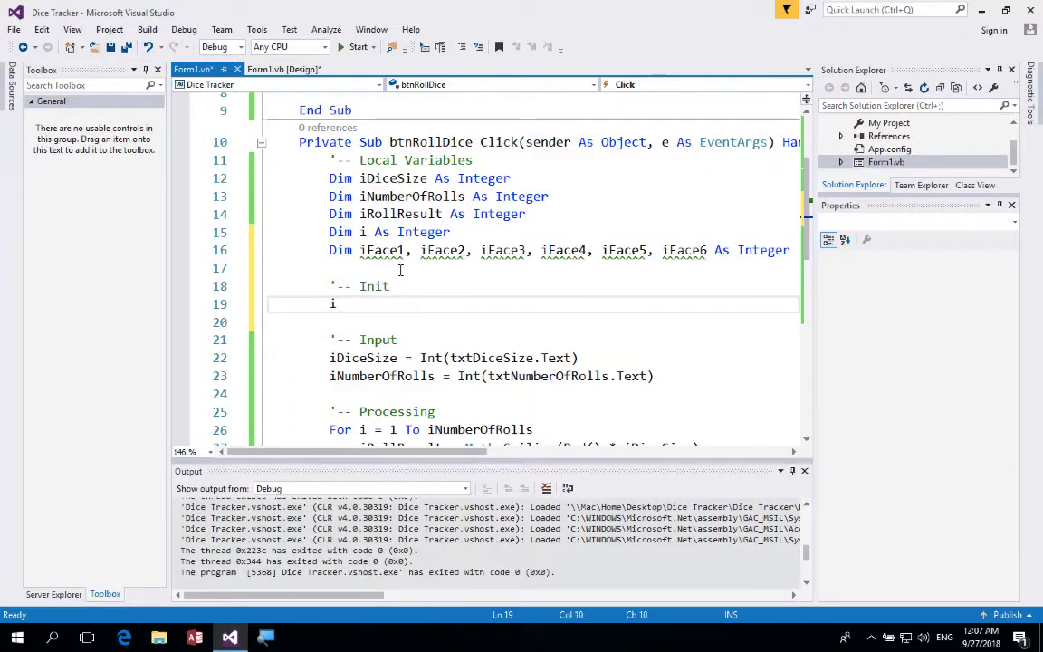
pyautogui.write('Face1')
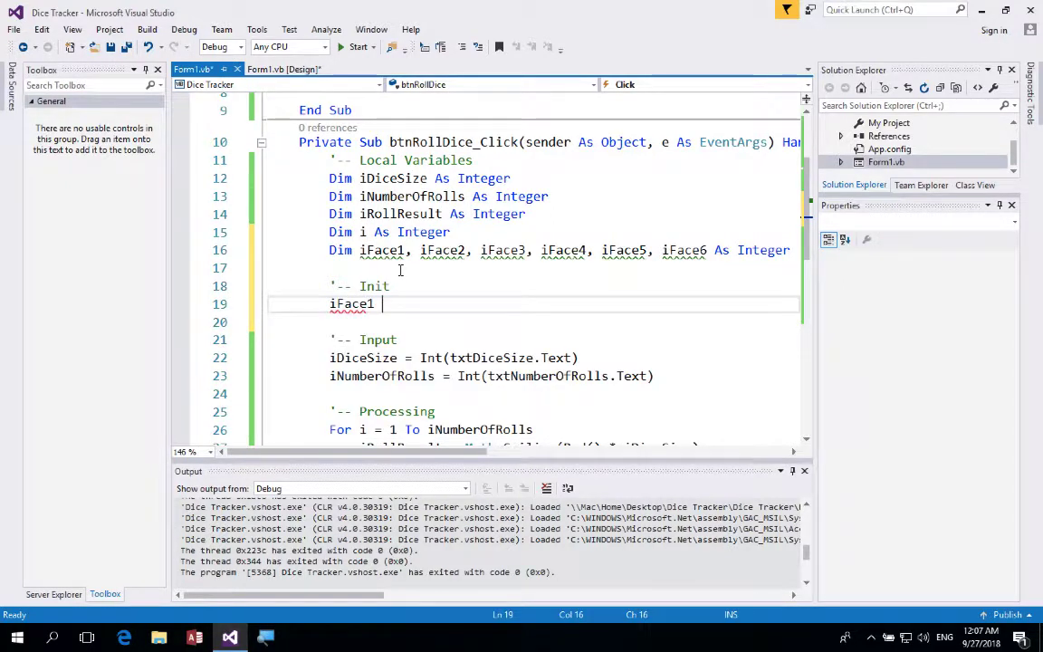
pyautogui.write('= 0')
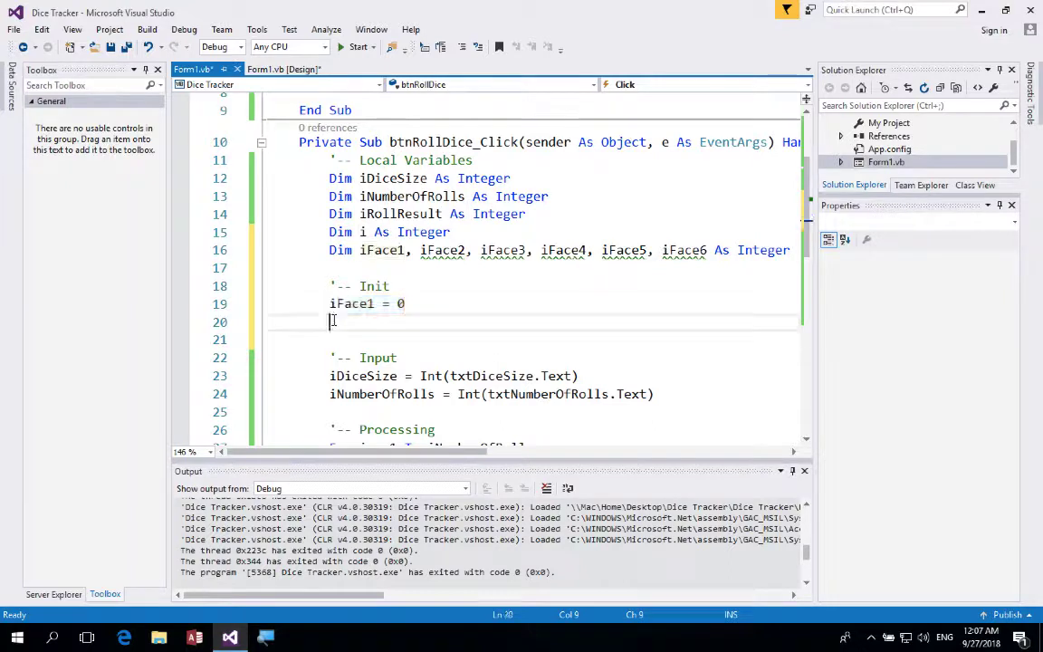
pyautogui.write('iFace1 = 0')
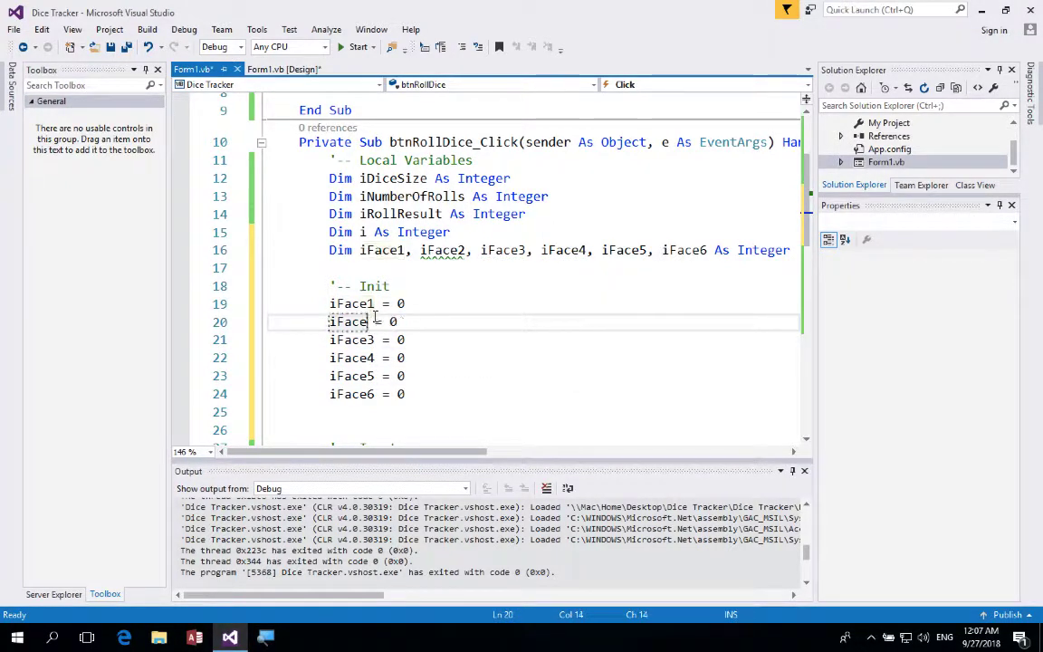
pyautogui.click(403, 303)
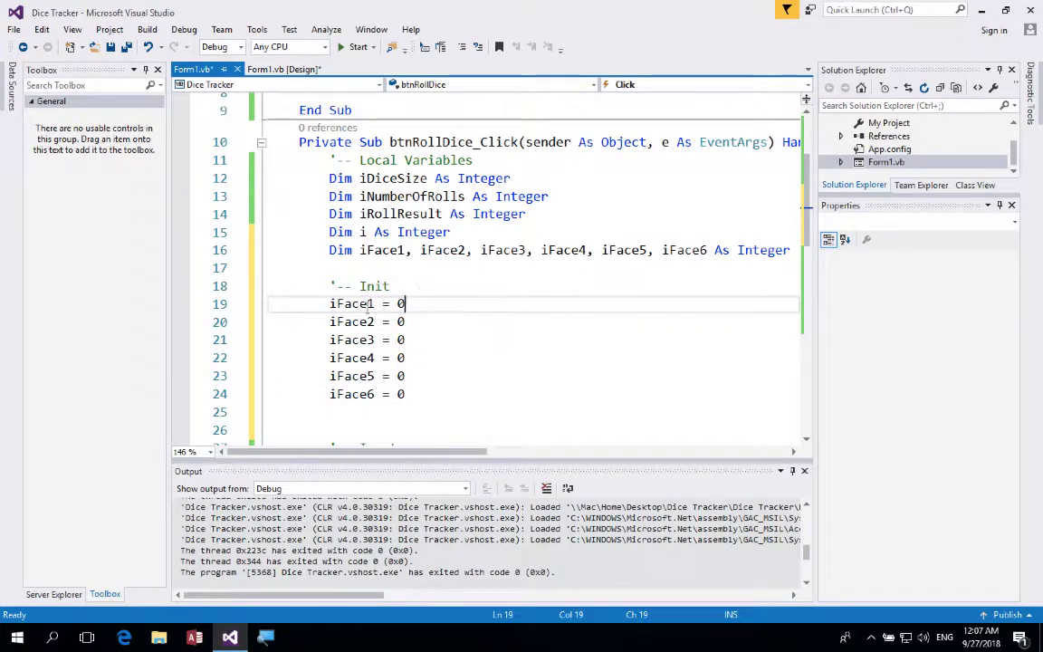
pyautogui.scroll(-3)
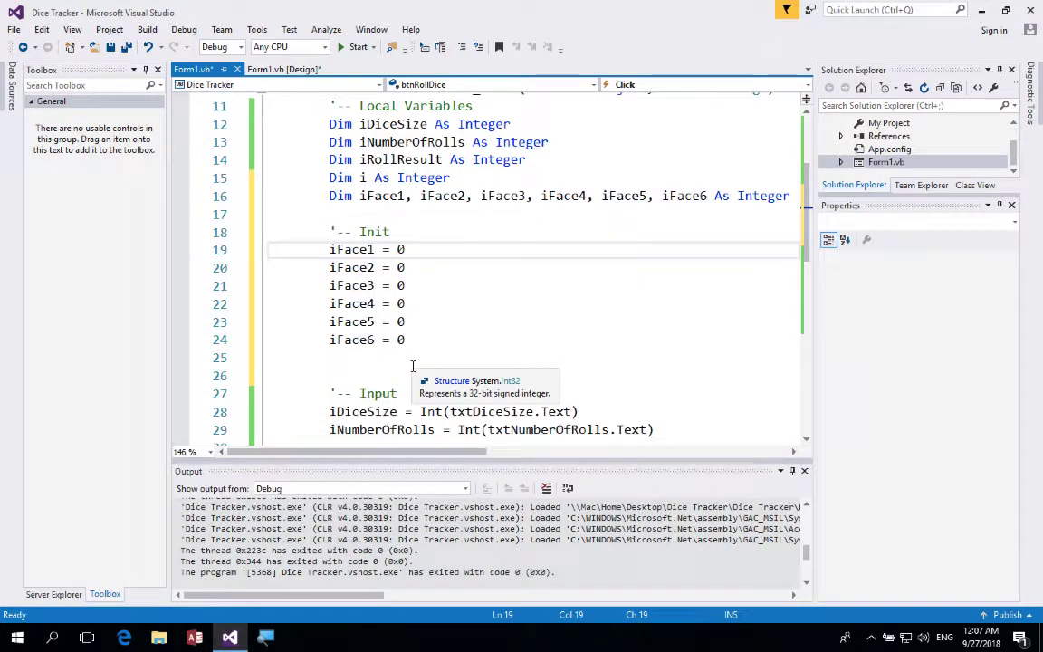
pyautogui.scroll(-3)
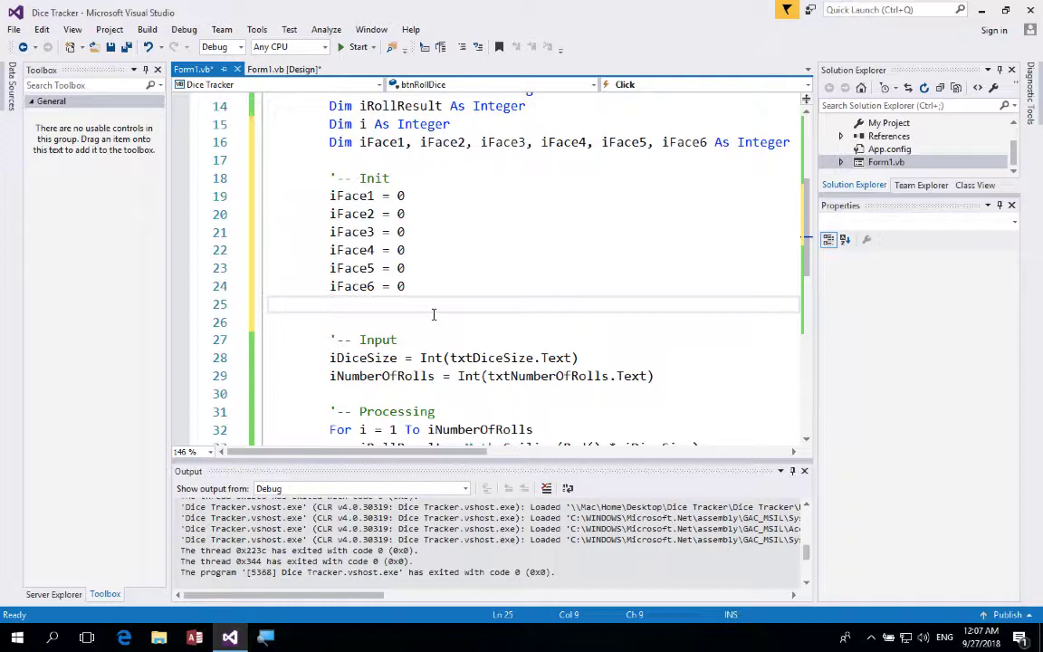
pyautogui.scroll(-3)
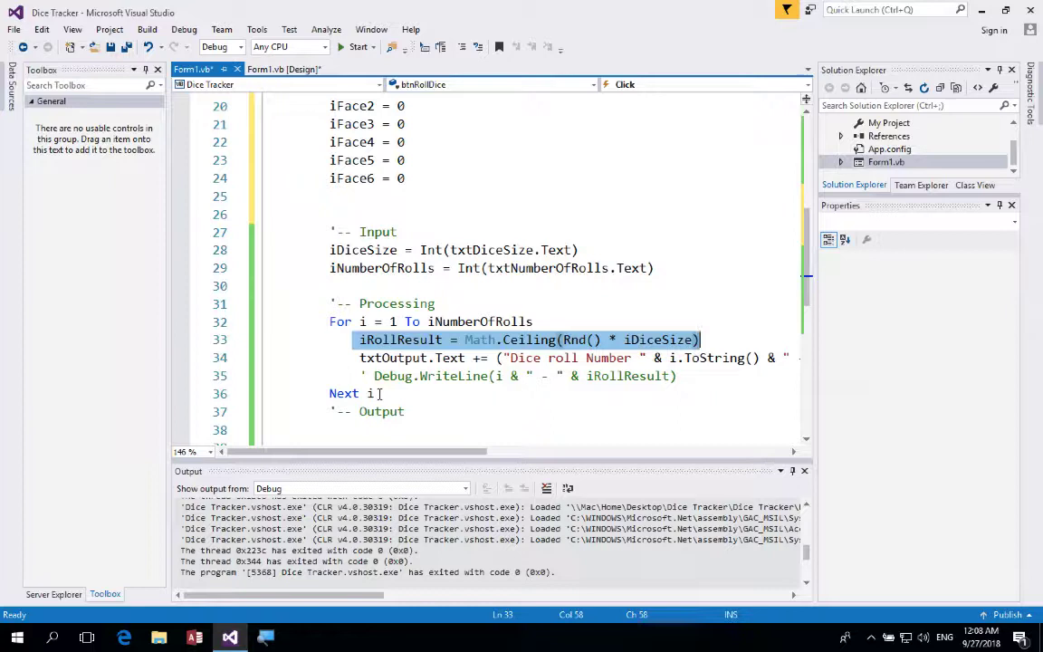
pyautogui.moveTo(400, 339)
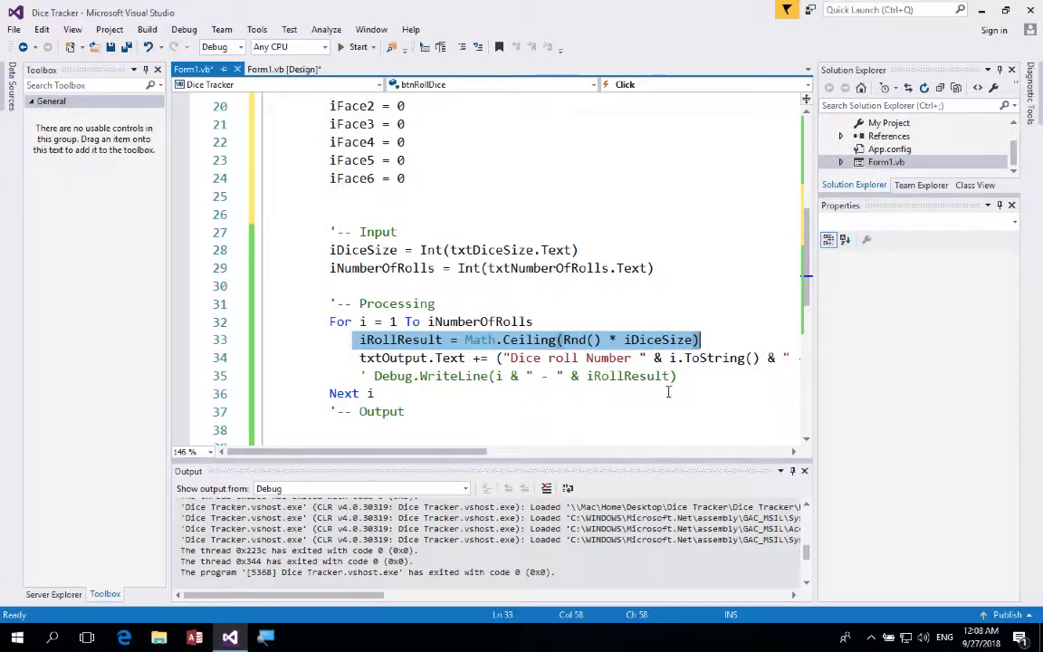
pyautogui.moveTo(715, 458)
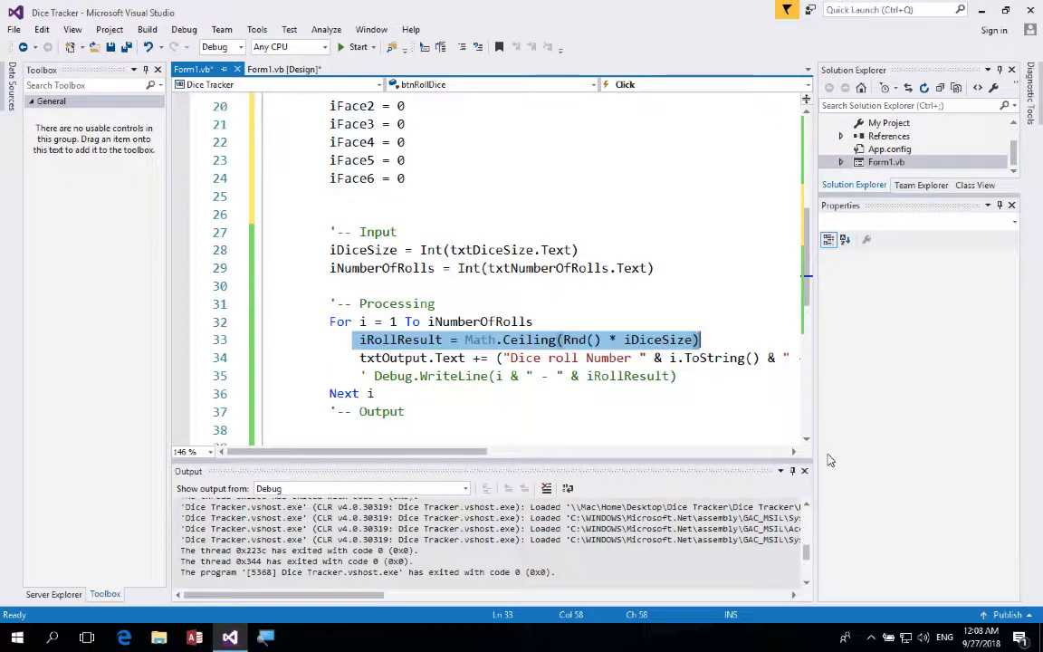
pyautogui.moveTo(875, 531)
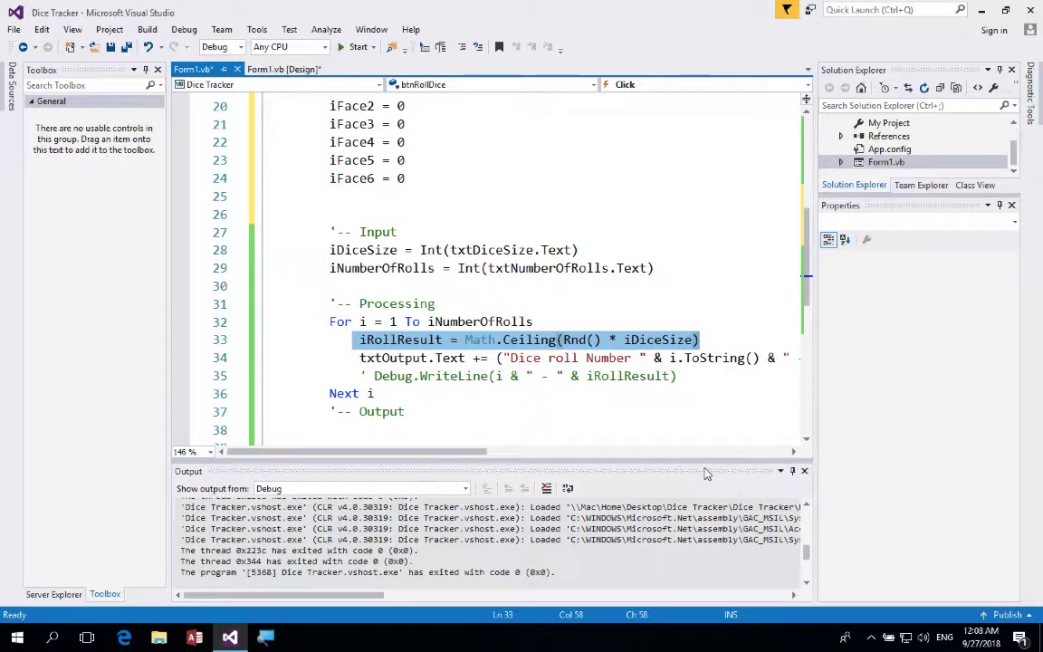
pyautogui.moveTo(698, 353)
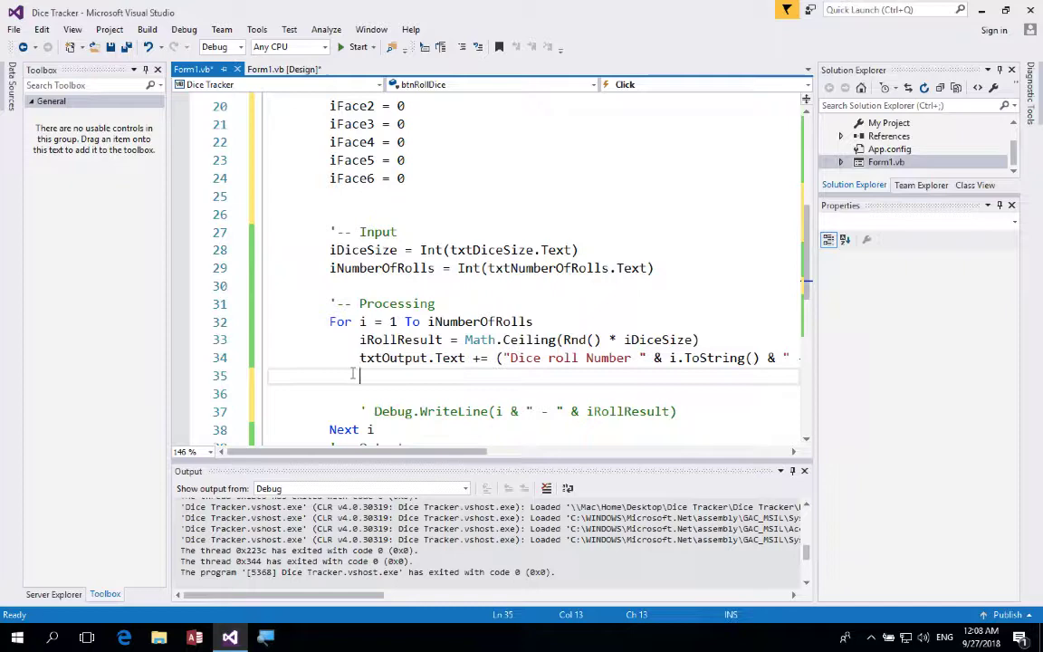
# Type Select Case iRollResult with the line Case 1 : iFace1 += 1.
pyautogui.write('Select')
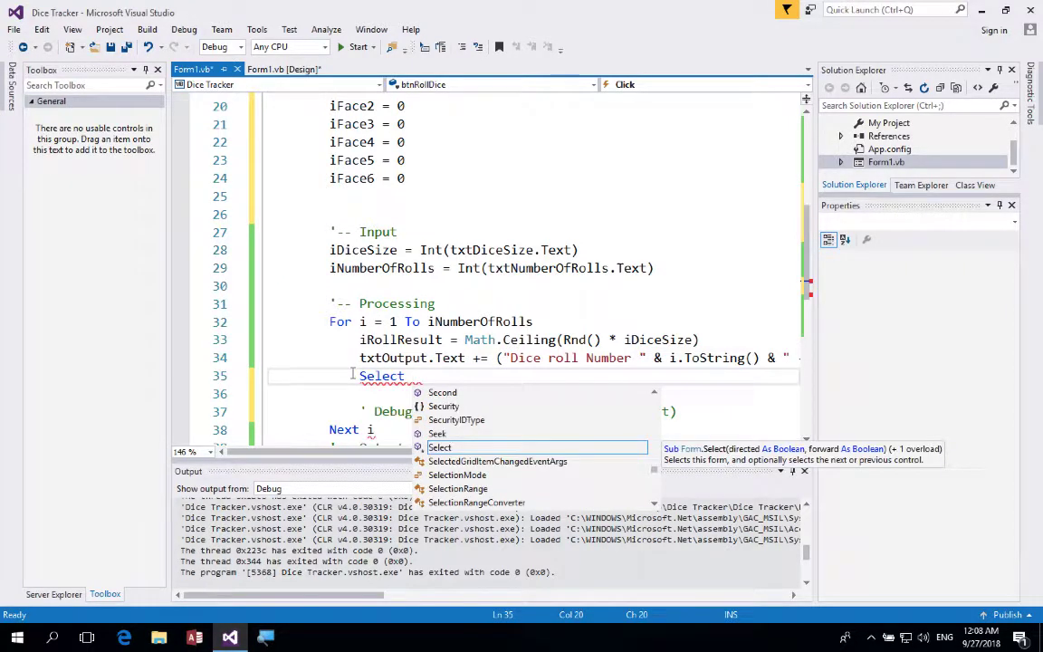
pyautogui.write('Case iRollResult')
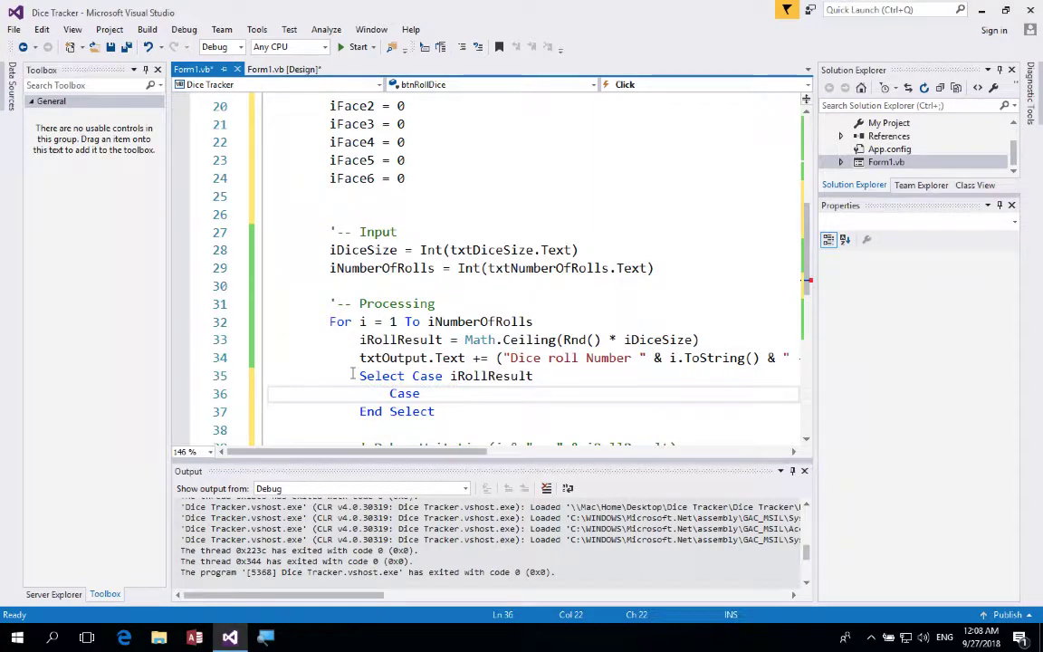
pyautogui.write('1:')
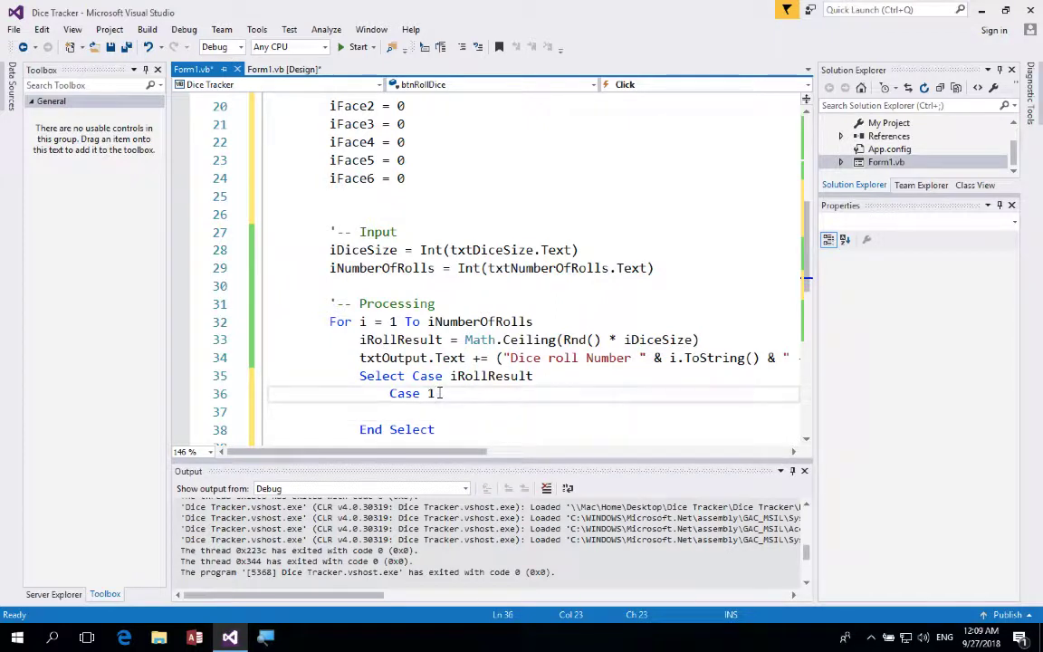
pyautogui.write(':')
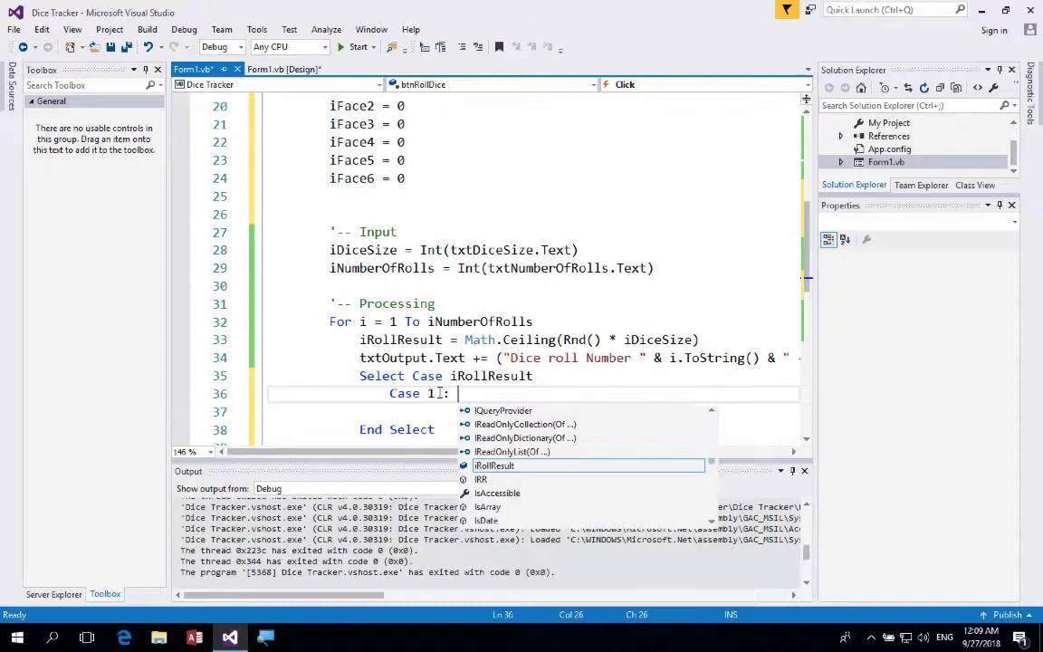
pyautogui.write('iFace1')
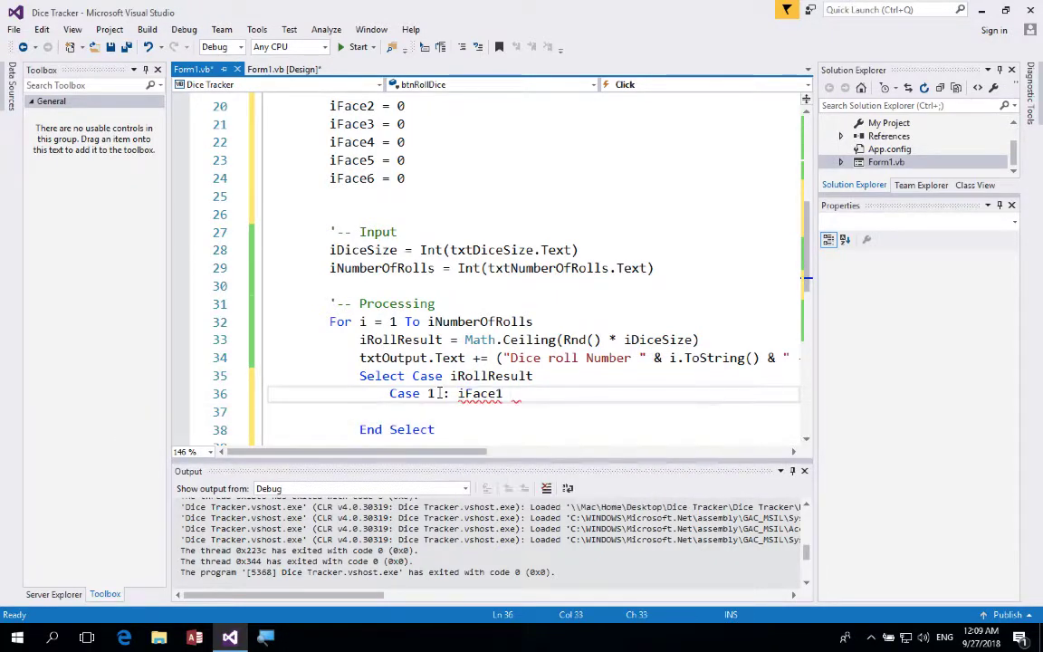
pyautogui.write('+=')
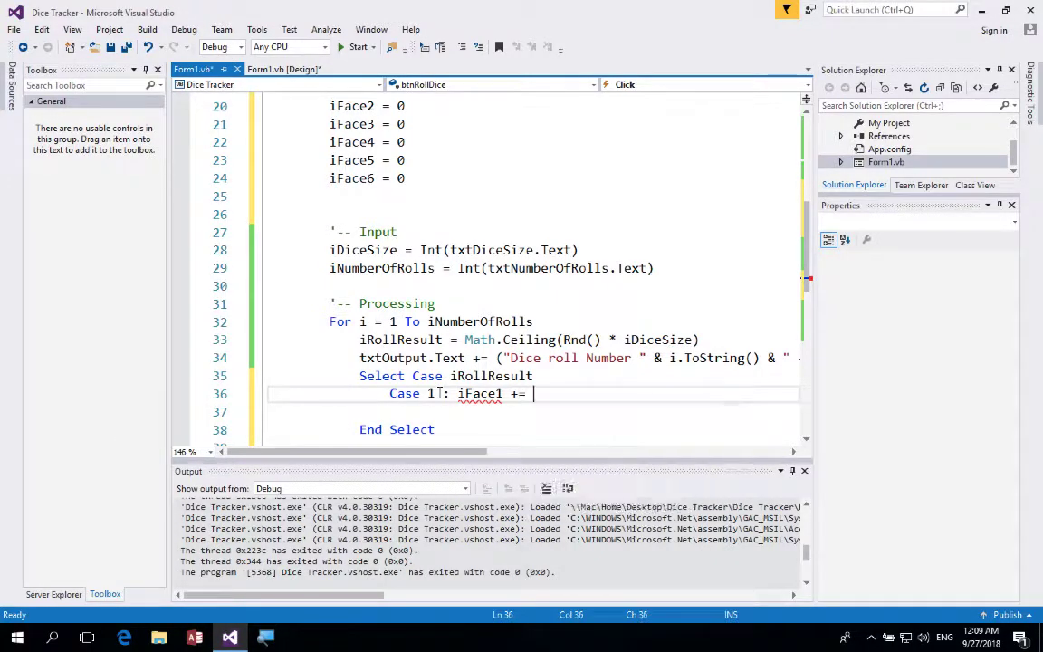
pyautogui.write('1')
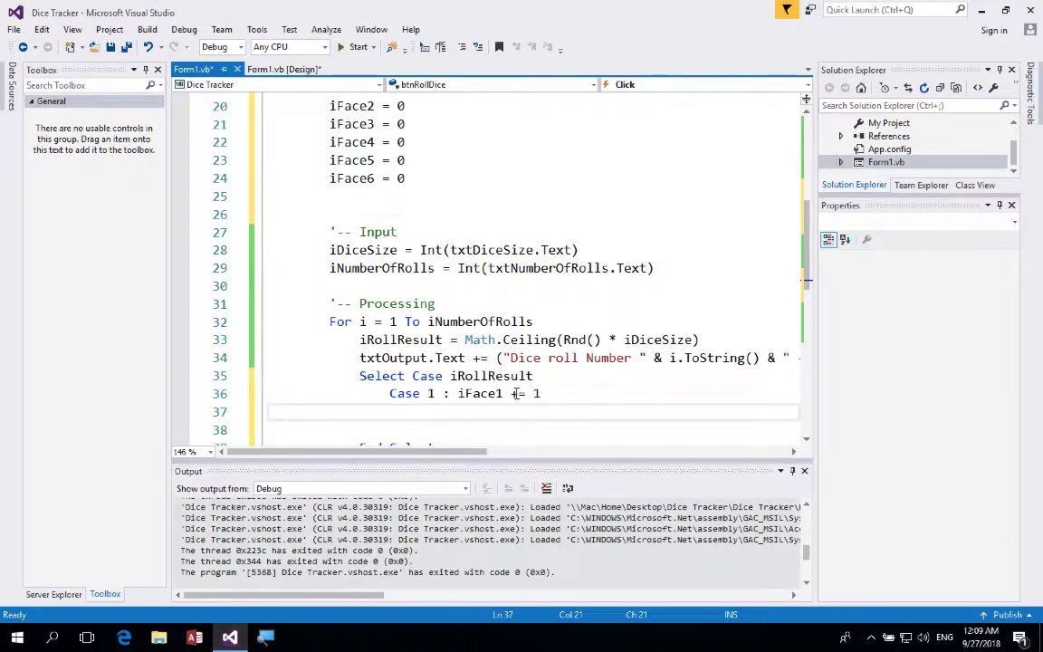
pyautogui.moveTo(539, 393)
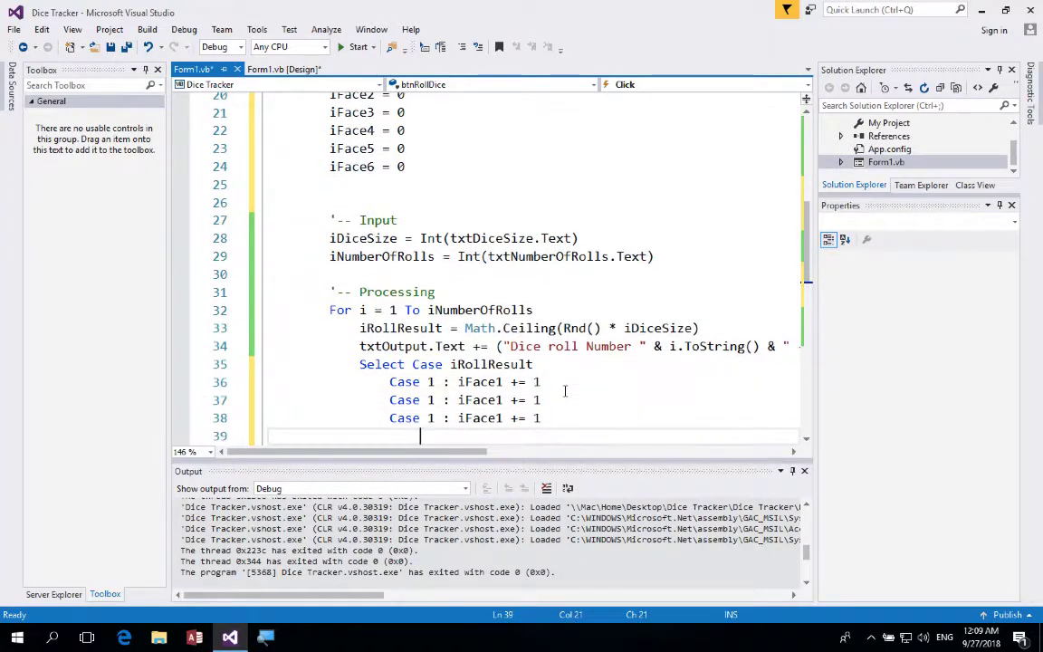
# Duplicate the Case 1 line and edit the copies into Case 2–6 incrementing iFace2–iFace6.
pyautogui.write('Case 1 : iFace1 += 1')
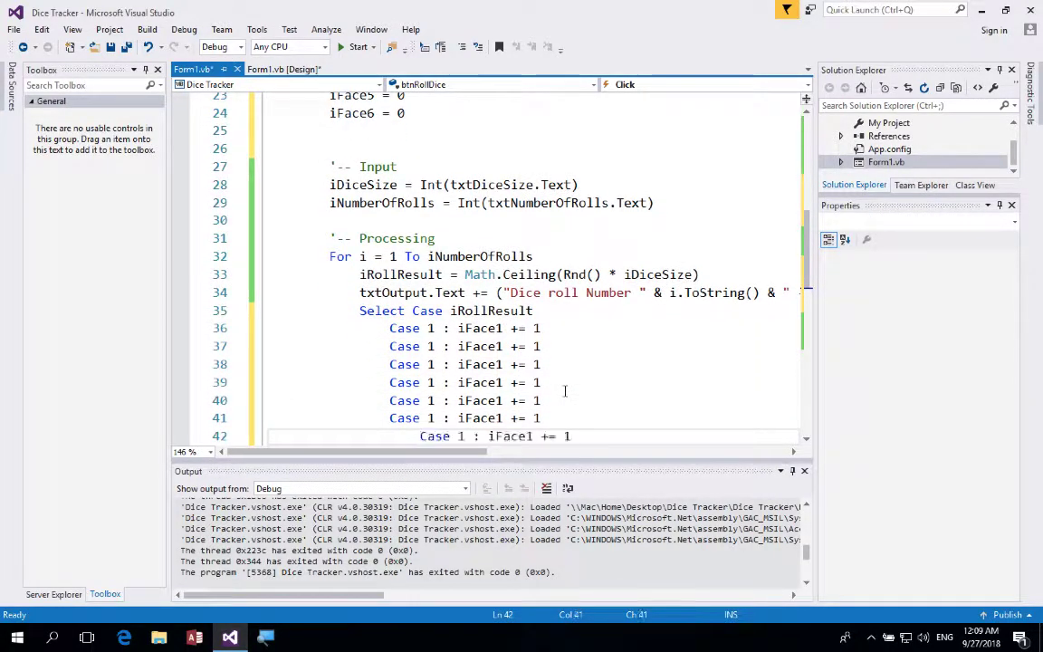
pyautogui.click(476, 435)
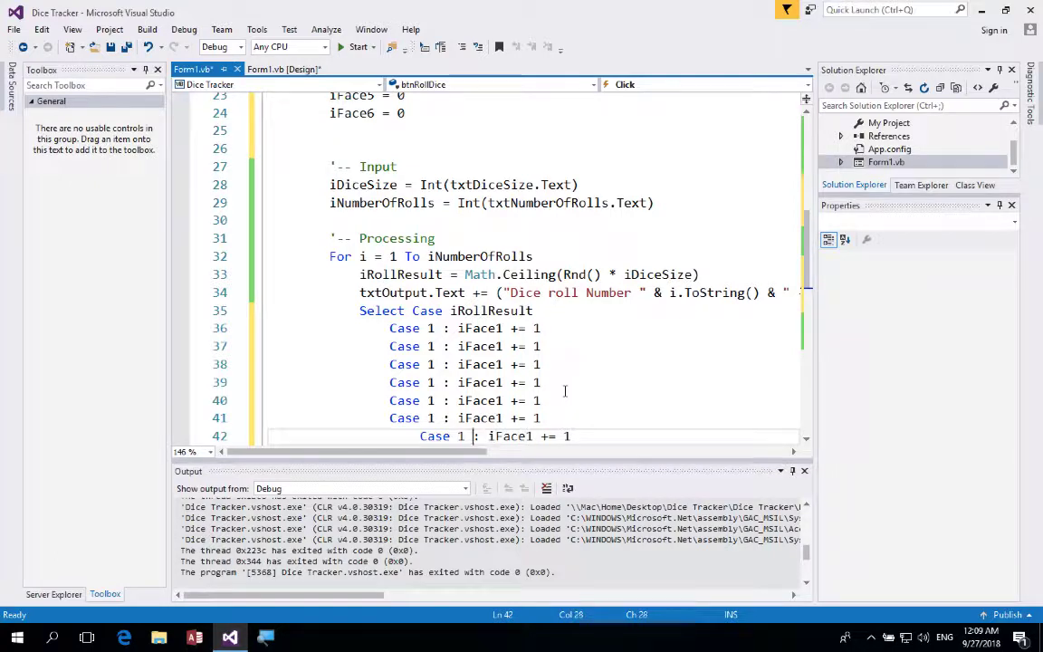
pyautogui.write('6')
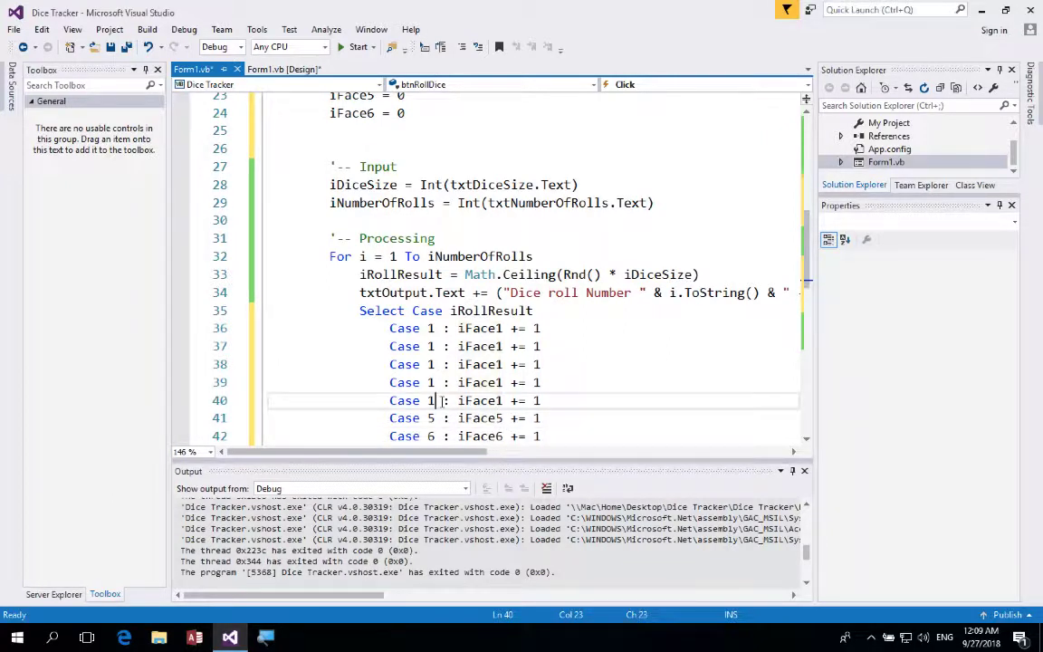
pyautogui.write('4')
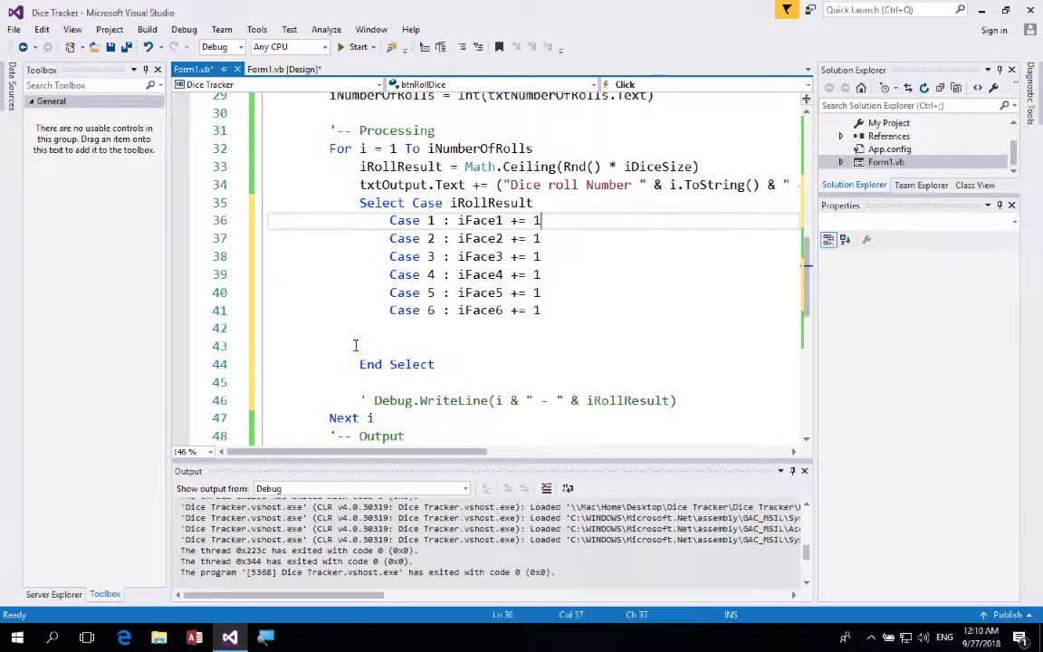
# Add Debug.WriteLine(iFace1) under '-- Output' and duplicate it for iFace2 through iFace6.
pyautogui.click(292, 346)
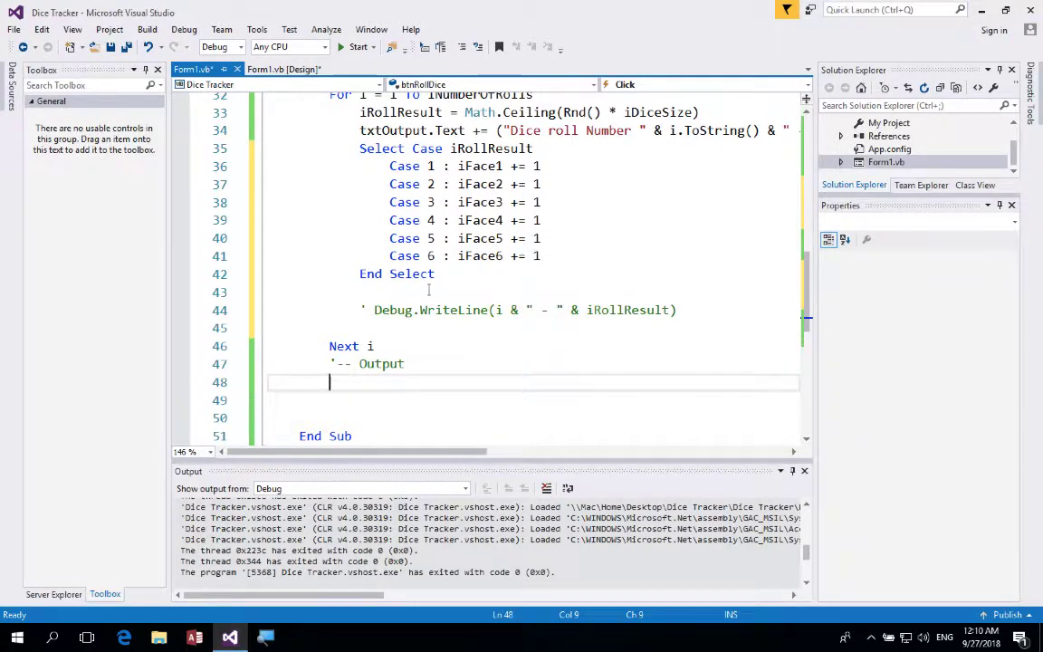
pyautogui.write('deb')
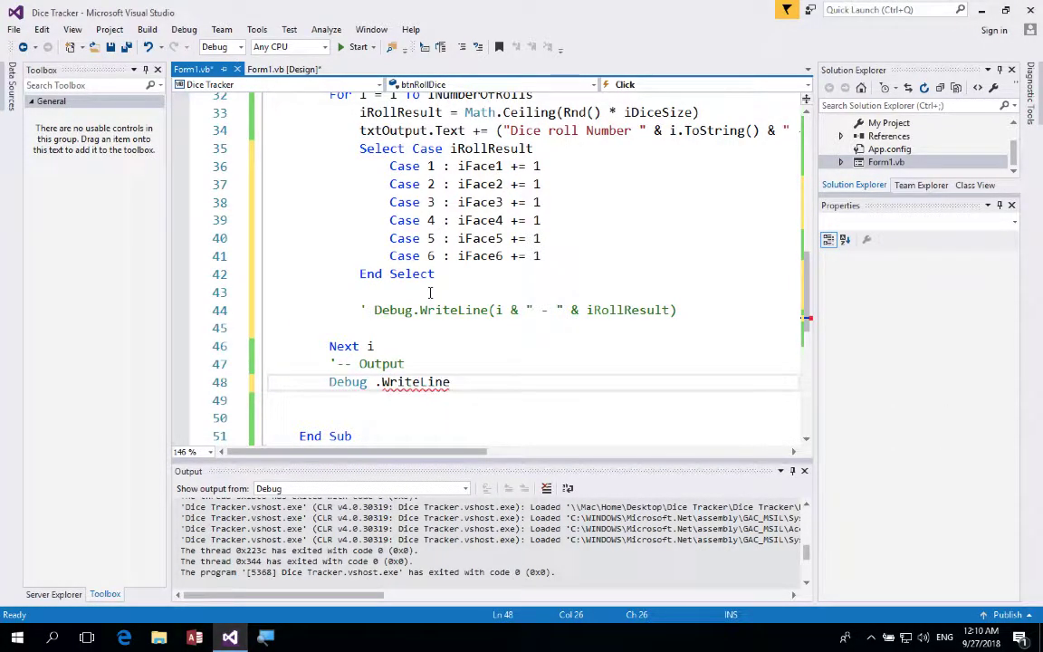
pyautogui.write('(iFace1')
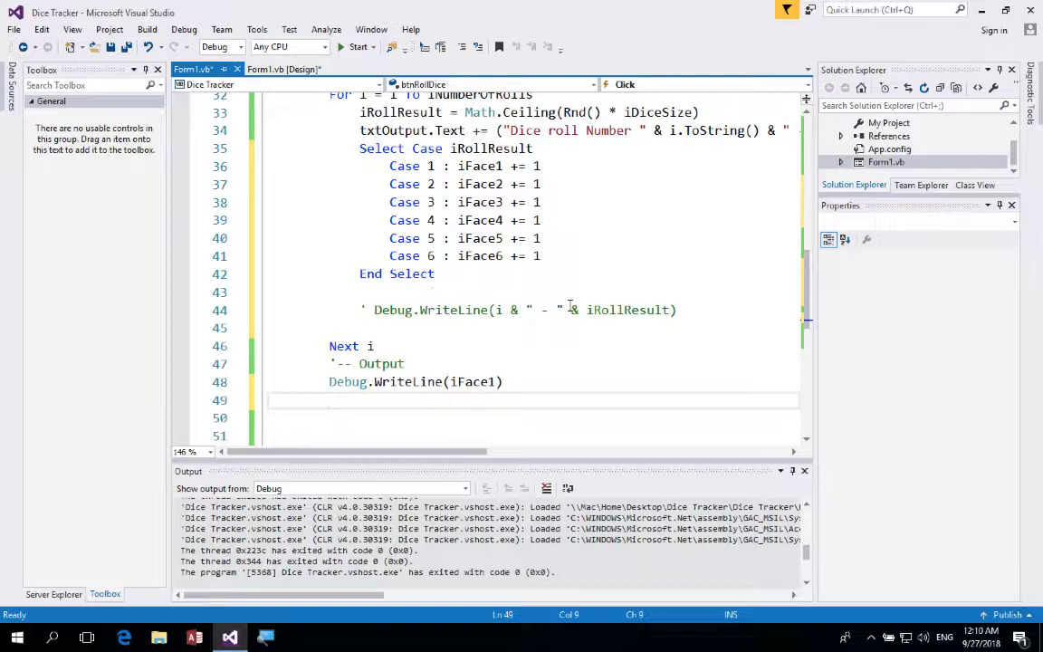
pyautogui.doubleClick(475, 381)
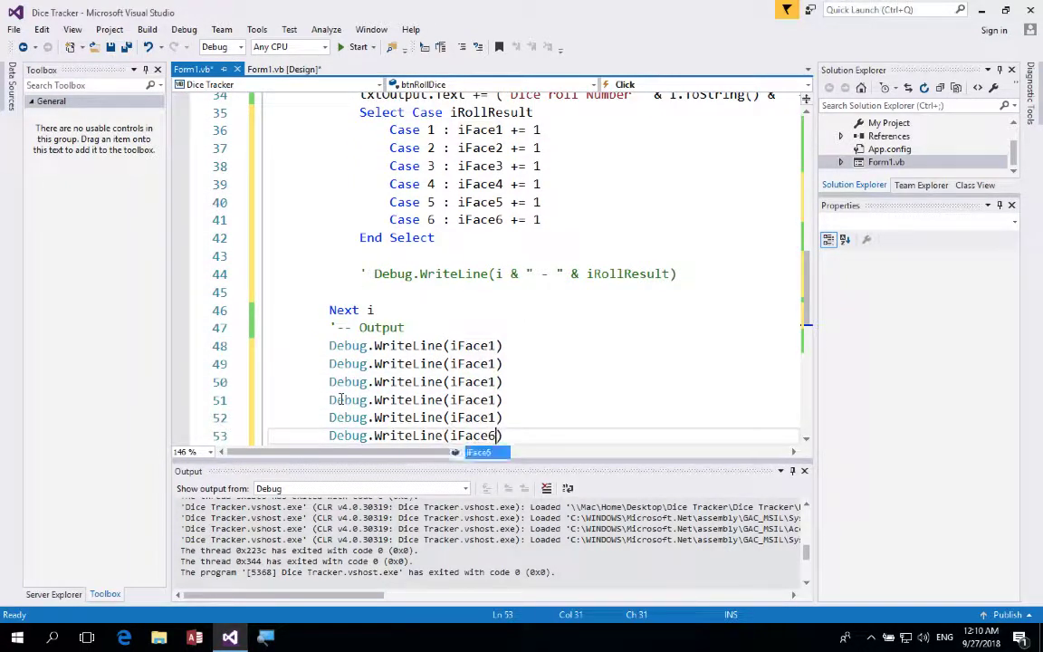
pyautogui.moveTo(480, 436)
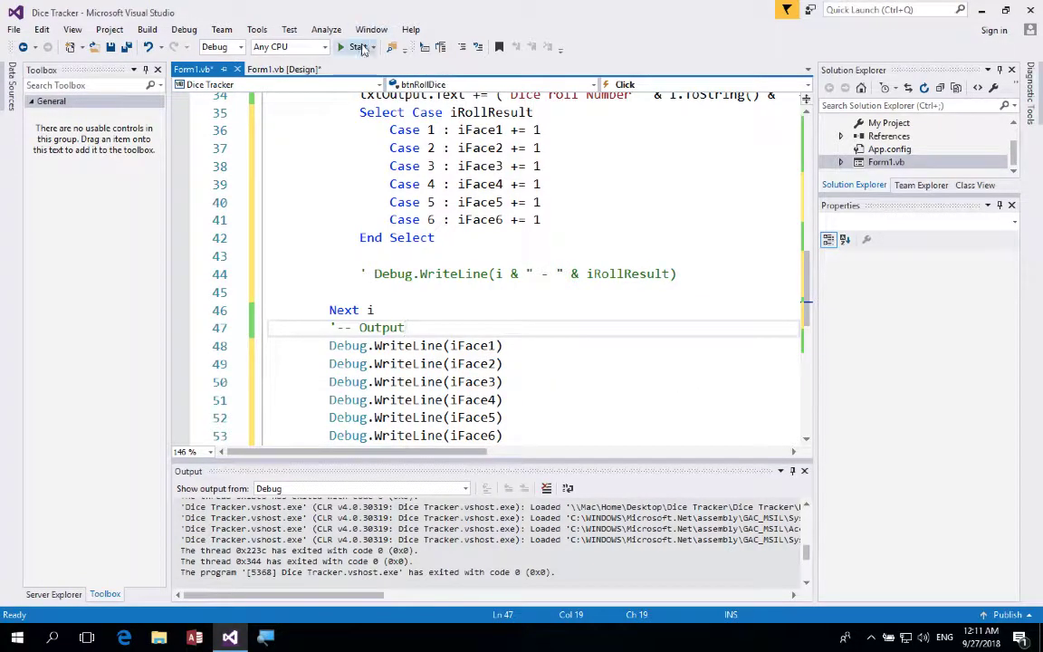
# Run the dice tracker to print face counts 0, 2, 2, 4, 0, 2, then return to Form1.vb.
pyautogui.click(351, 47)
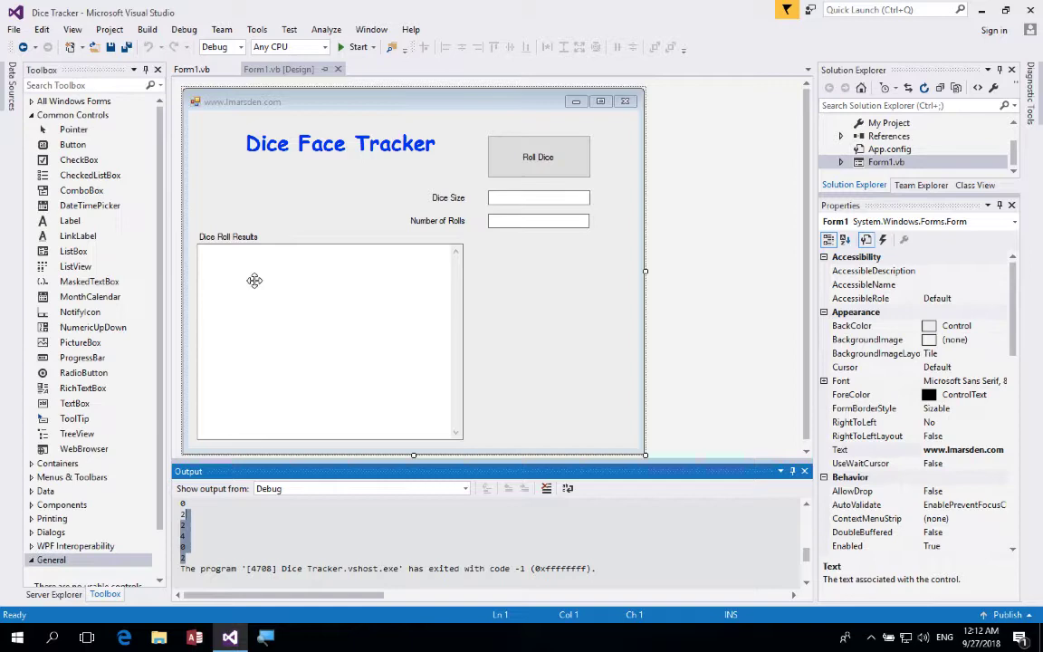
pyautogui.click(326, 345)
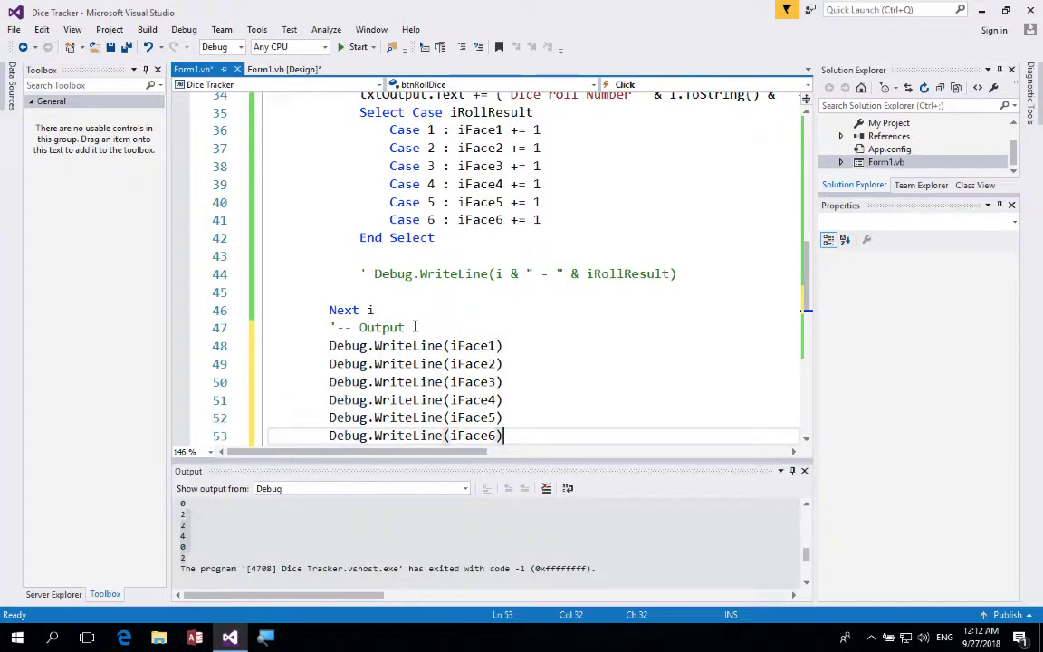
pyautogui.moveTo(346, 345)
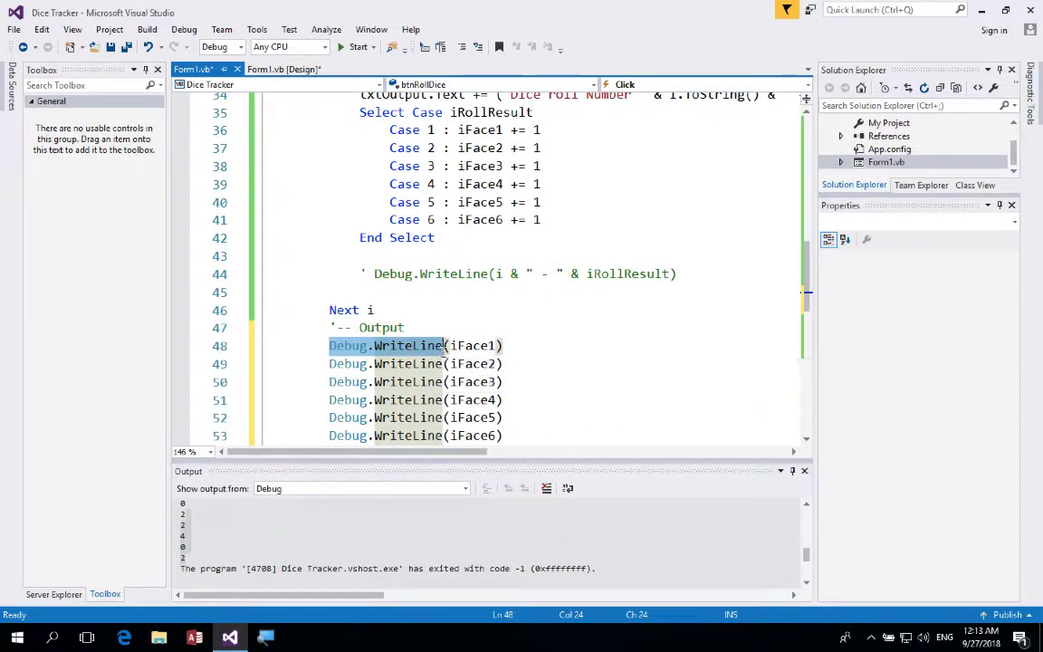
# Change line 48 to txtOutput.Text += (iFace1.ToString & Environment.NewLine).
pyautogui.write('txtOutput .Text += (iFace1')
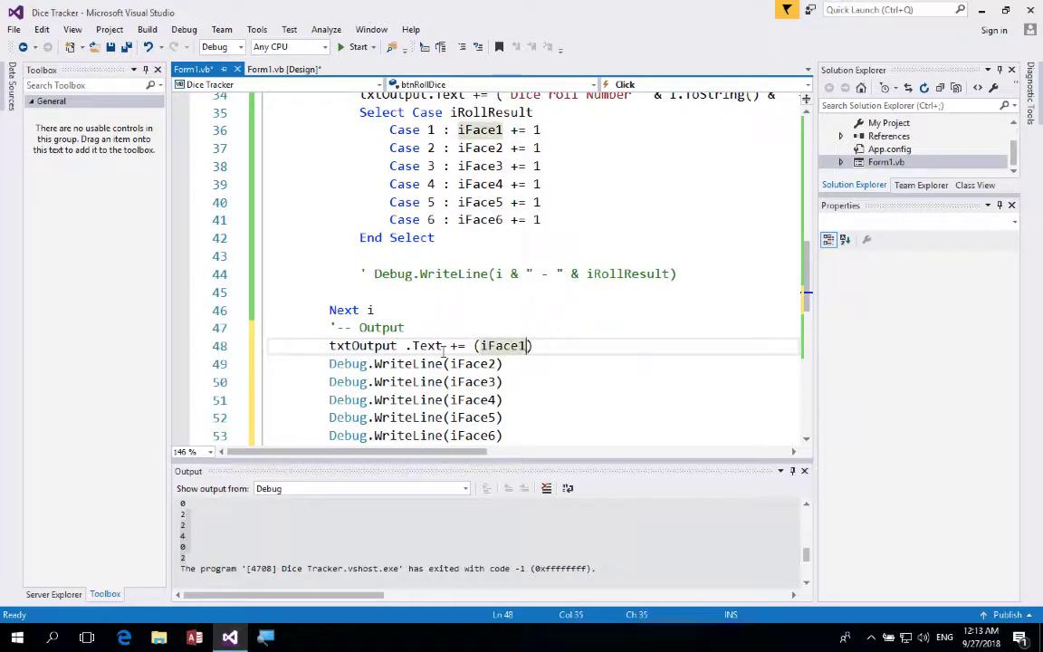
pyautogui.write('.to')
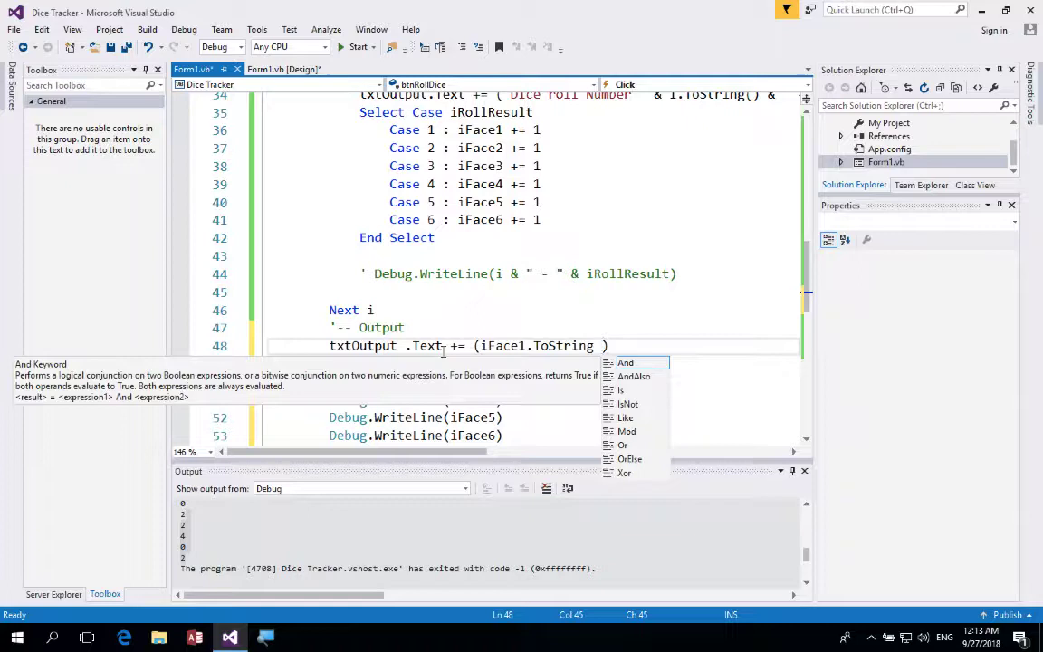
pyautogui.write('&')
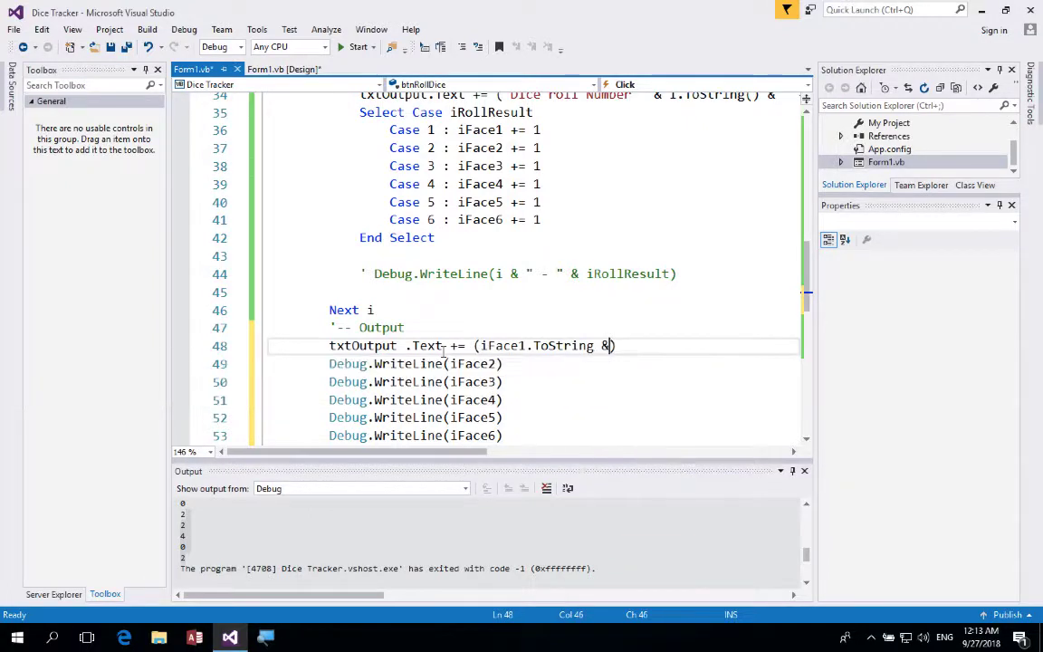
pyautogui.write(')')
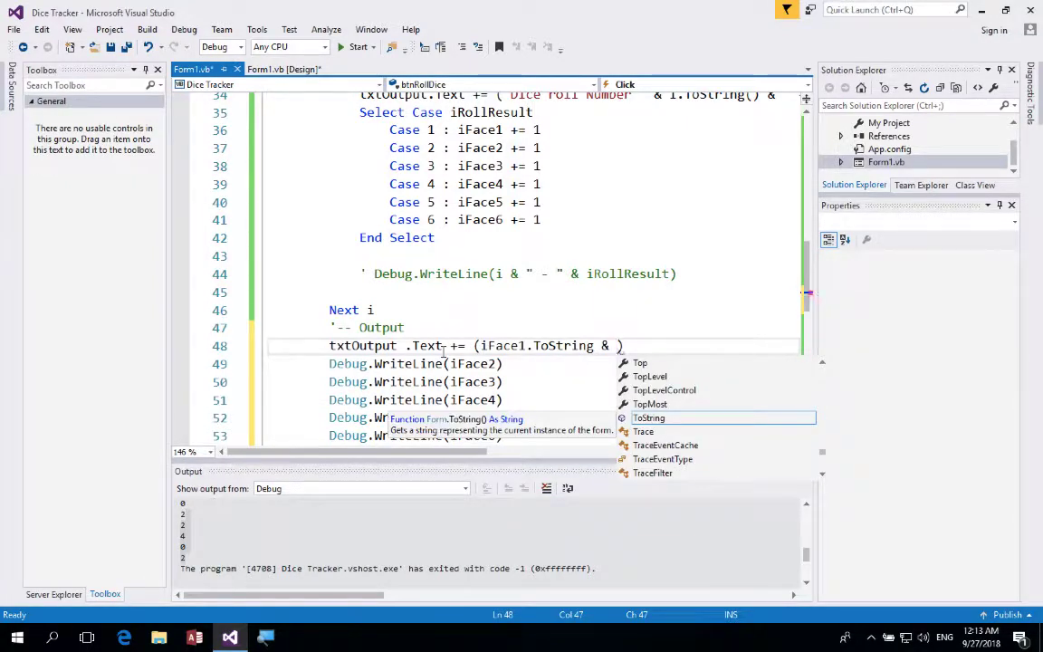
pyautogui.write('Environment')
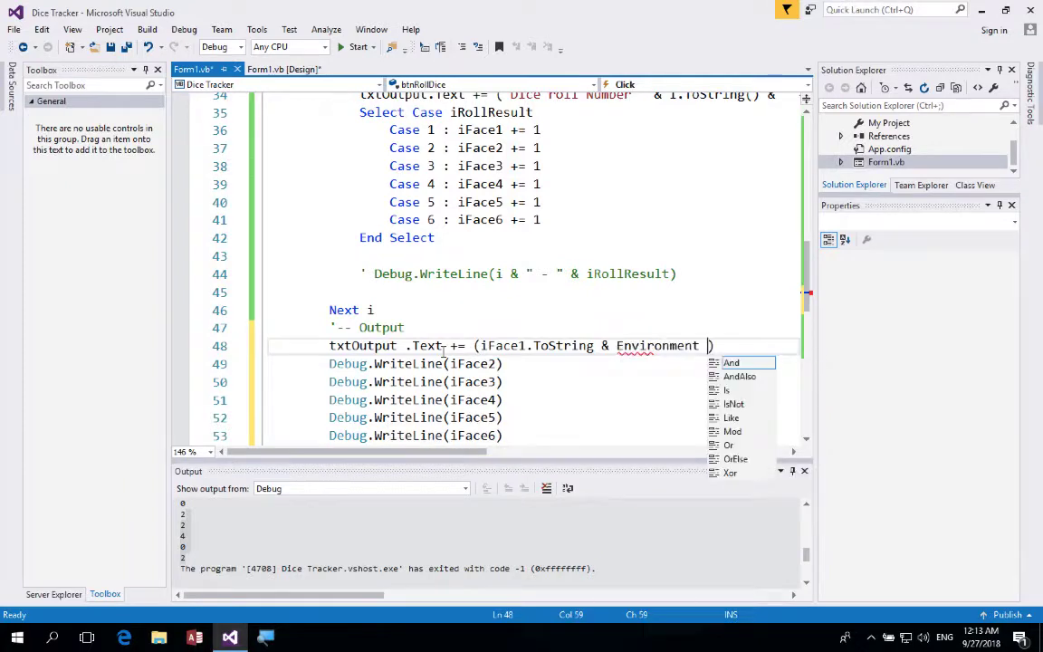
pyautogui.write('.NewLine')
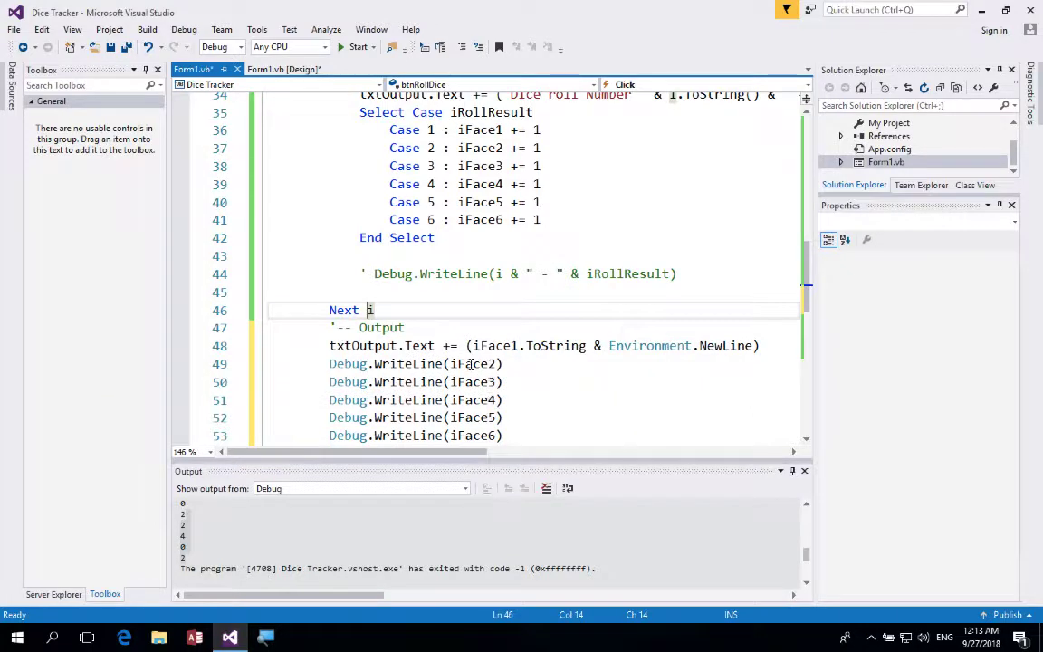
# Copy the txtOutput line over the remaining Debug.WriteLine lines.
pyautogui.moveTo(329, 345); pyautogui.dragTo(502, 364)
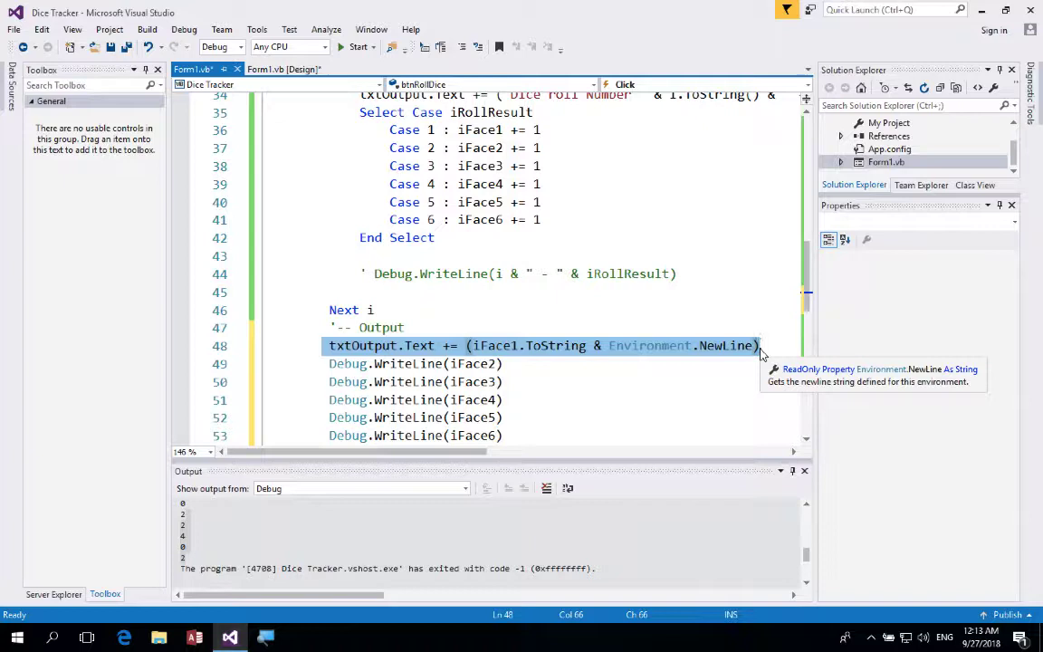
pyautogui.moveTo(527, 423)
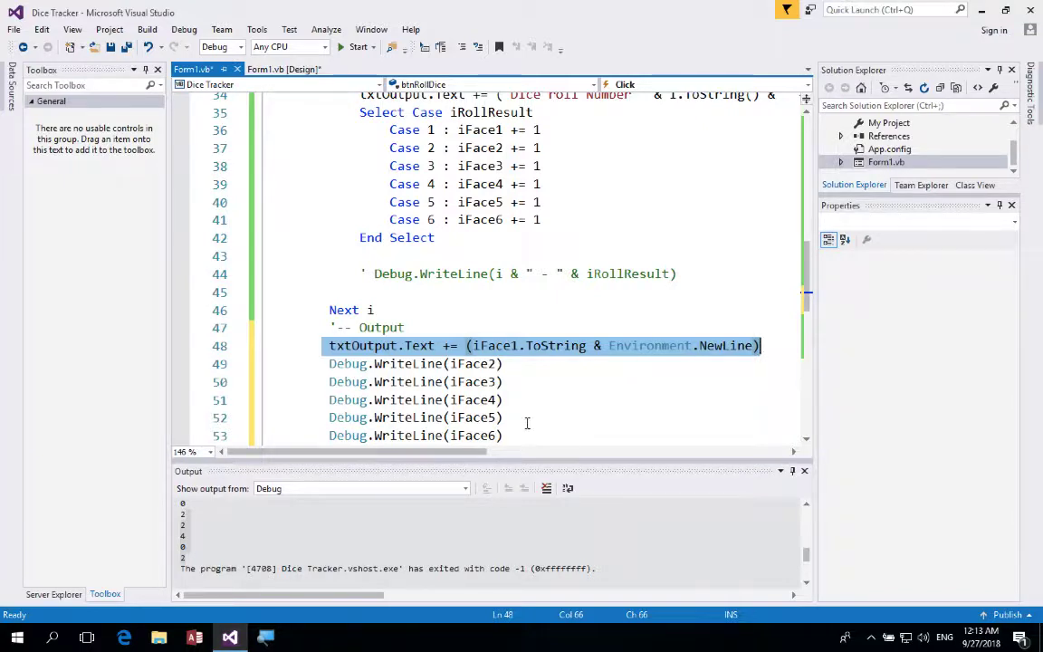
pyautogui.moveTo(329, 363); pyautogui.dragTo(503, 436)
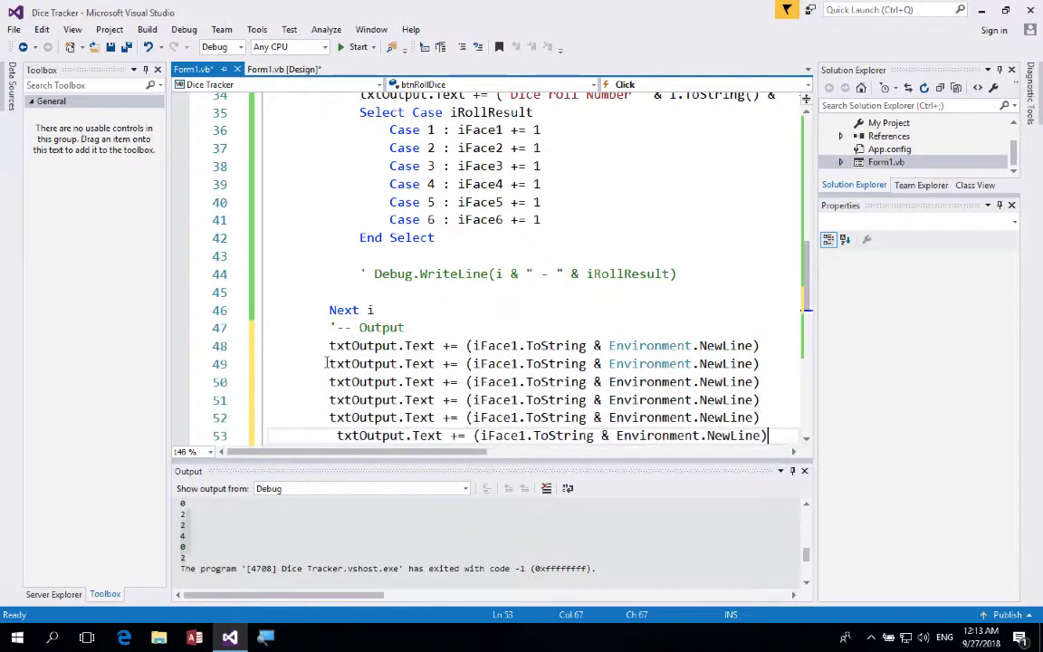
pyautogui.scroll(-3)
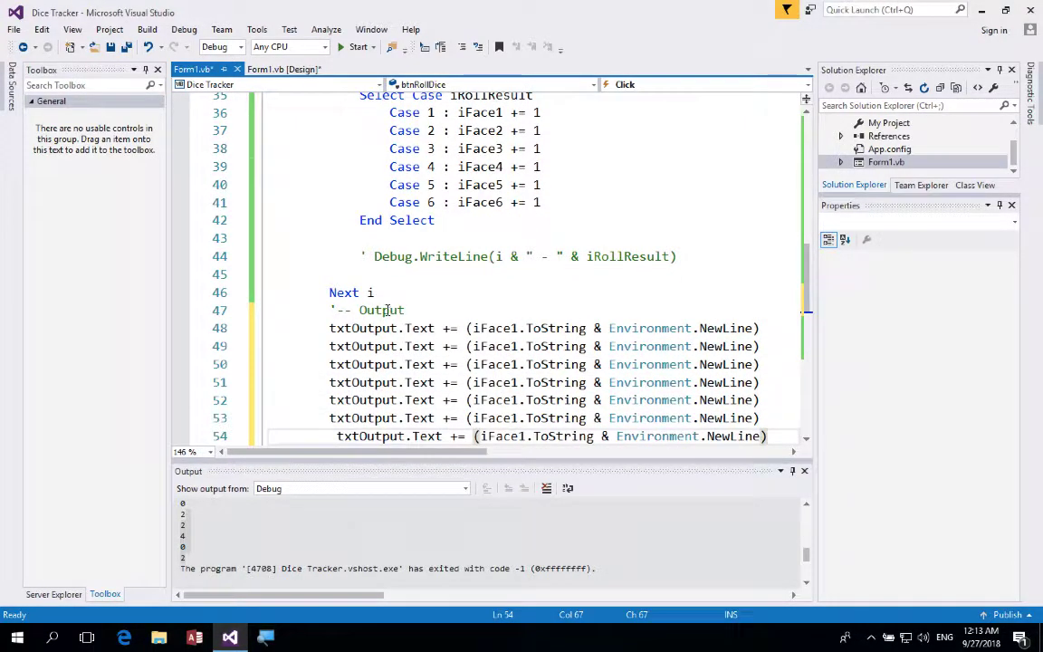
# Delete the duplicated iFace1 output line 54 and start building the program.
pyautogui.click(512, 346)
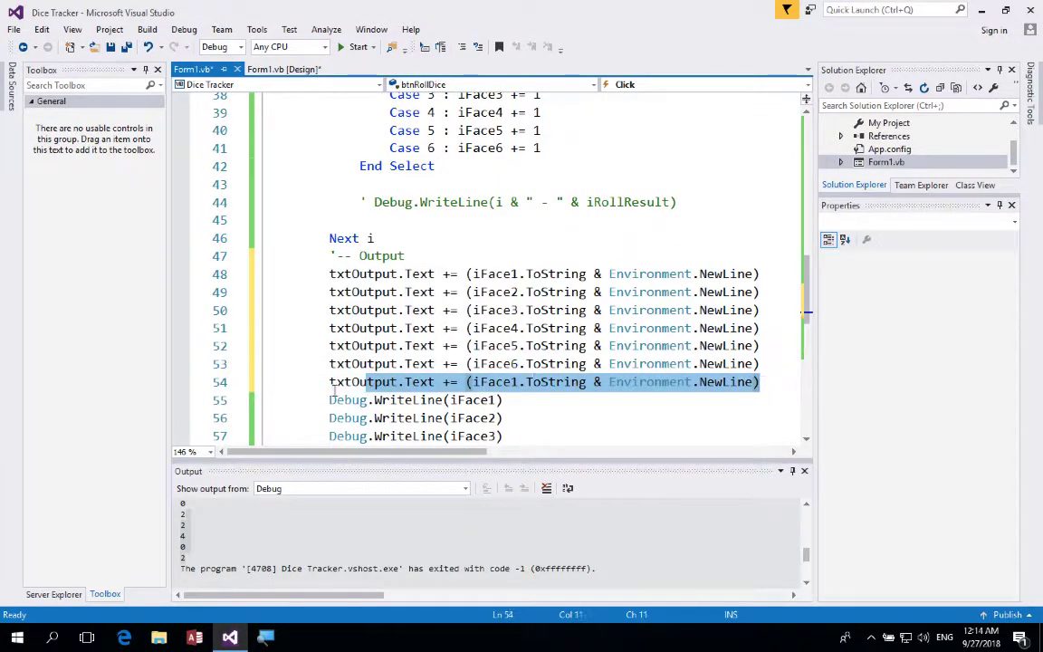
pyautogui.press('Delete')
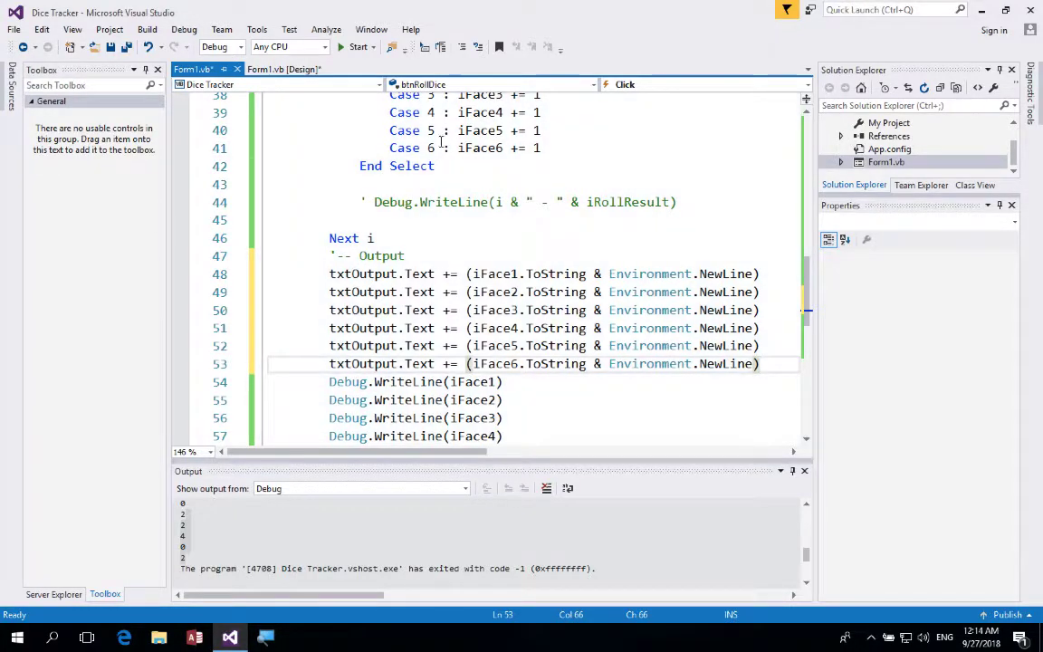
pyautogui.click(358, 46)
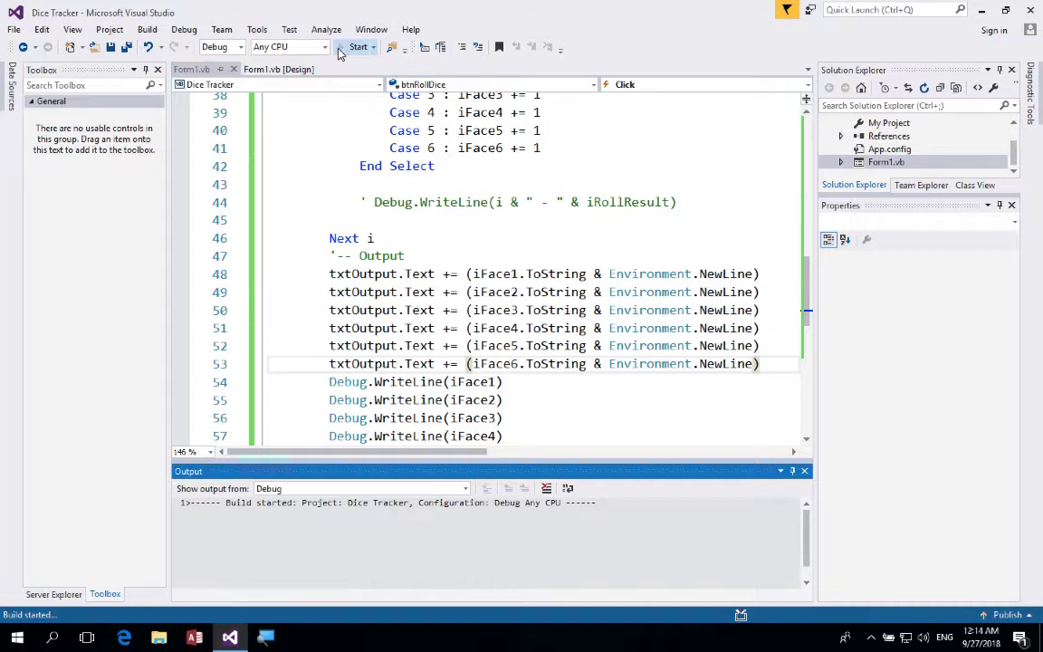
pyautogui.click(359, 46)
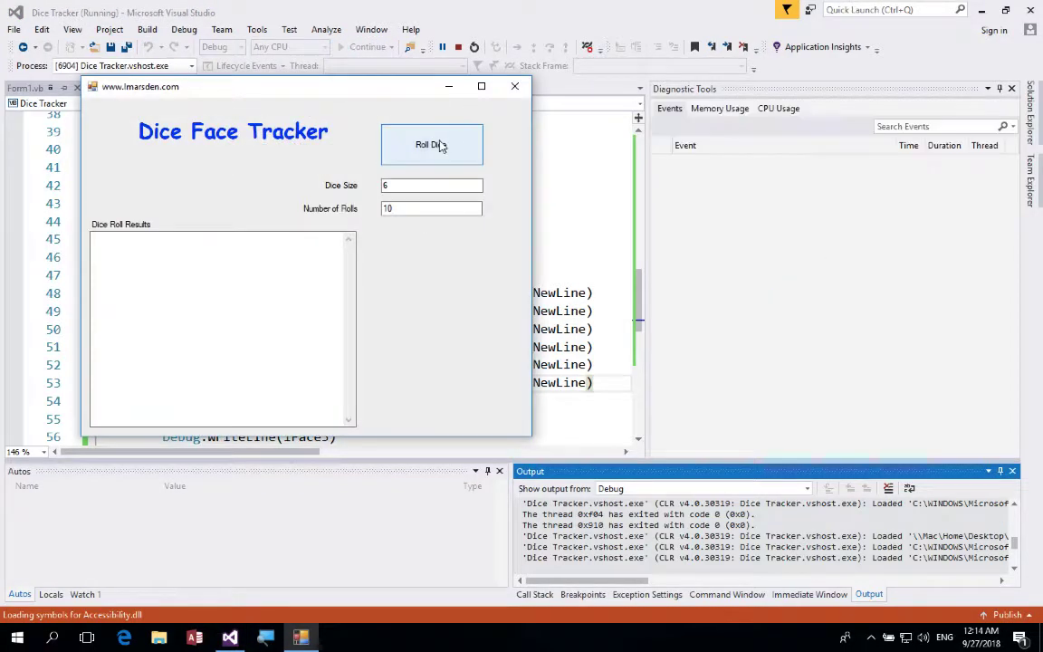
pyautogui.click(431, 144)
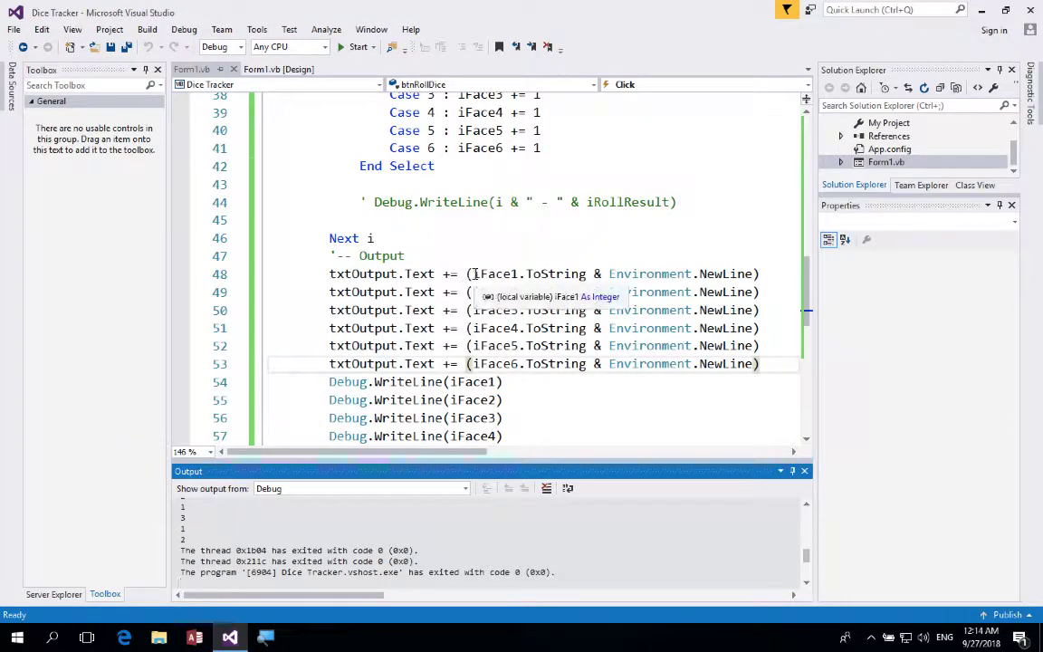
# Prefix iFace1's count with the label "Number if 1's : " on the first output line.
pyautogui.write('"Number if 1')
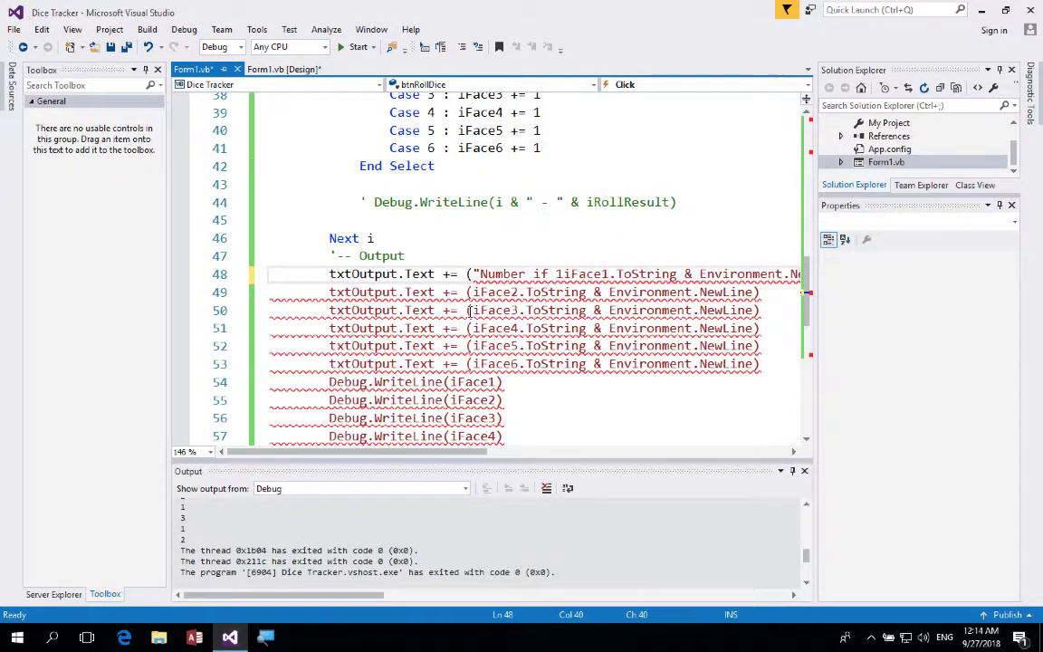
pyautogui.write("'s :")
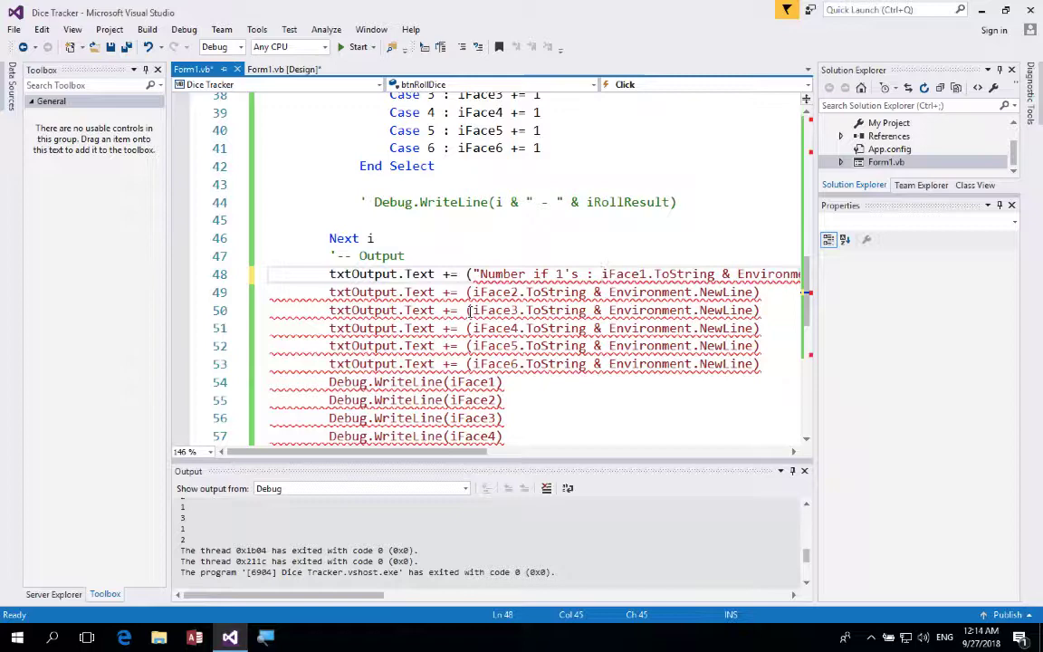
pyautogui.write('" &')
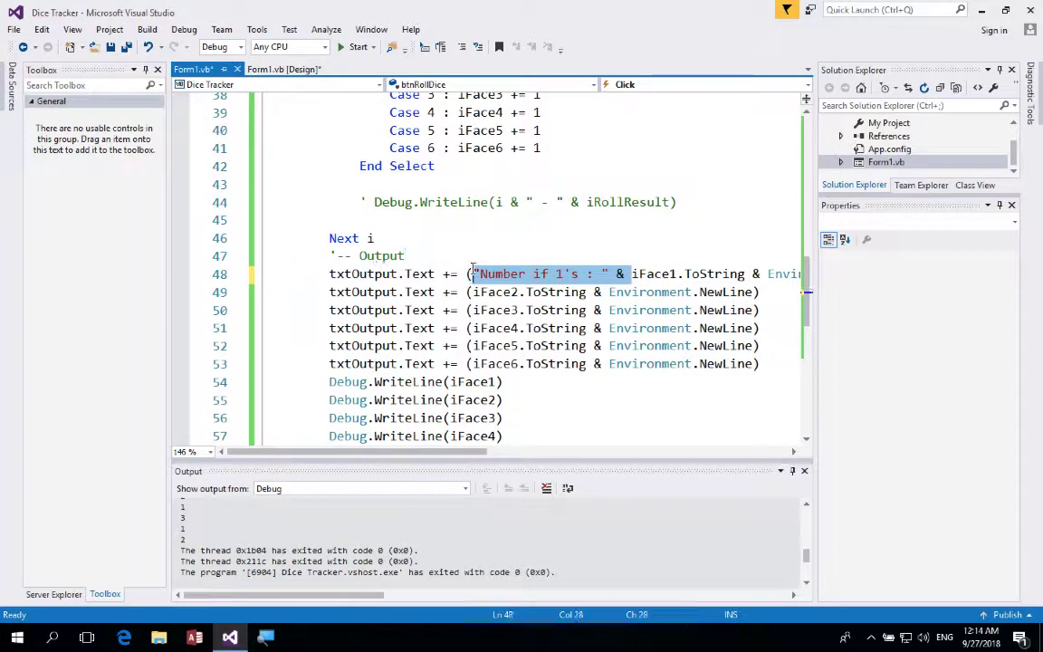
pyautogui.moveTo(503, 284)
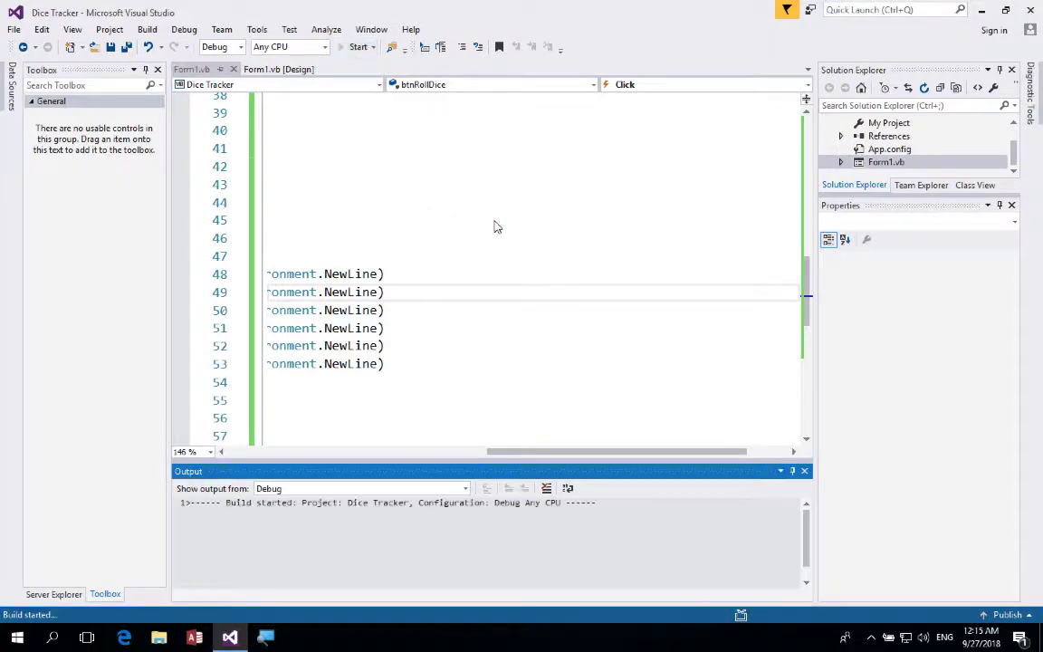
# Roll the dice 10 times, then 100 times, checking the labelled face counts.
pyautogui.click(359, 46)
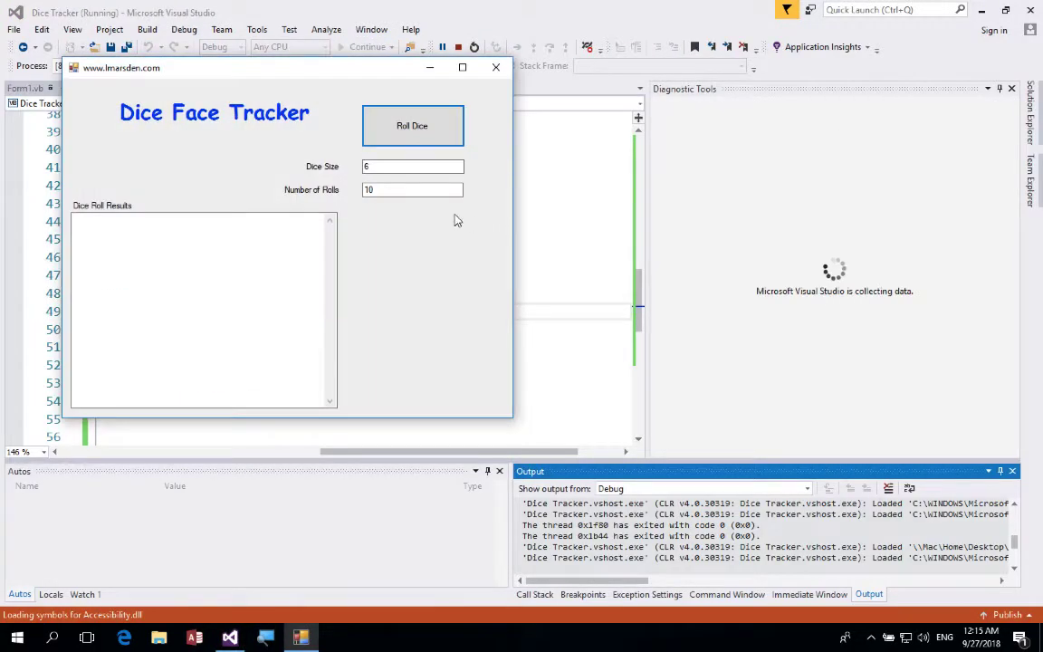
pyautogui.click(412, 125)
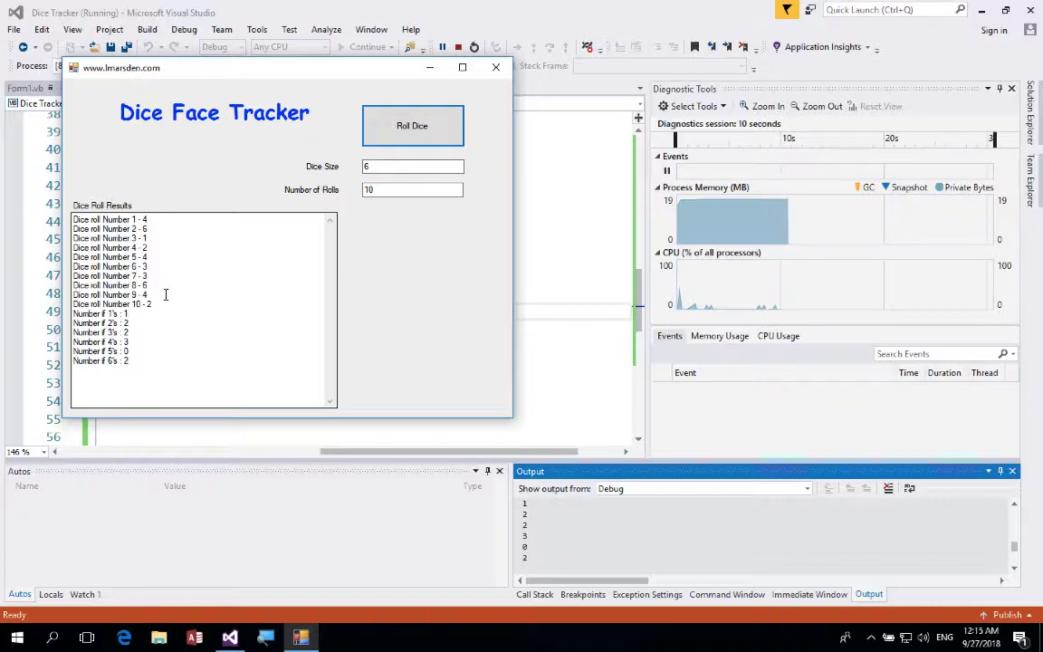
pyautogui.click(413, 189)
pyautogui.write('0')
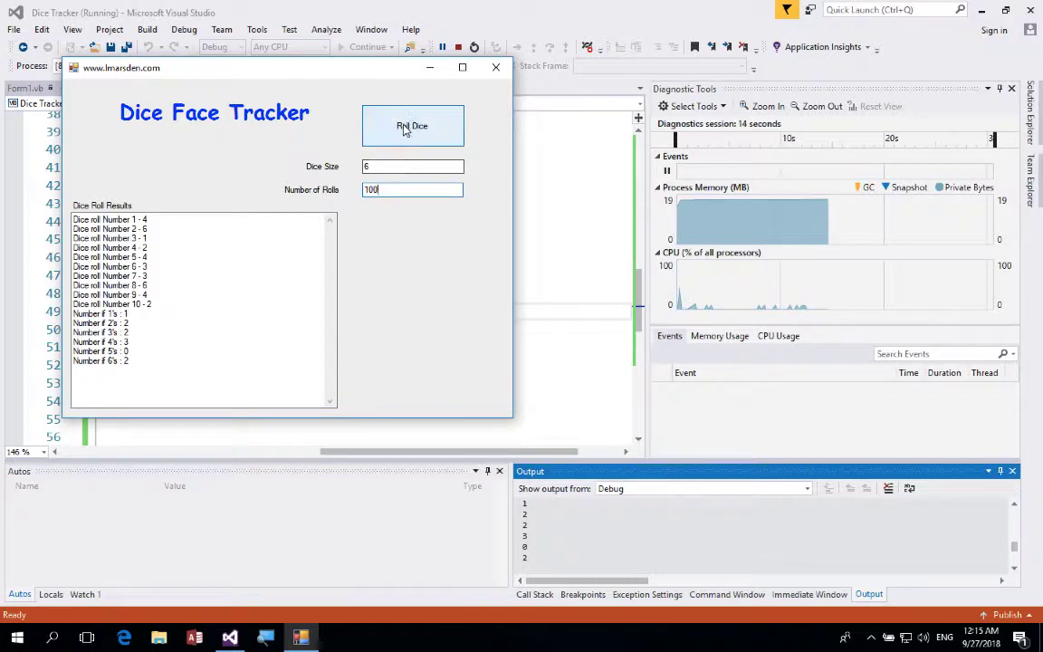
pyautogui.click(412, 125)
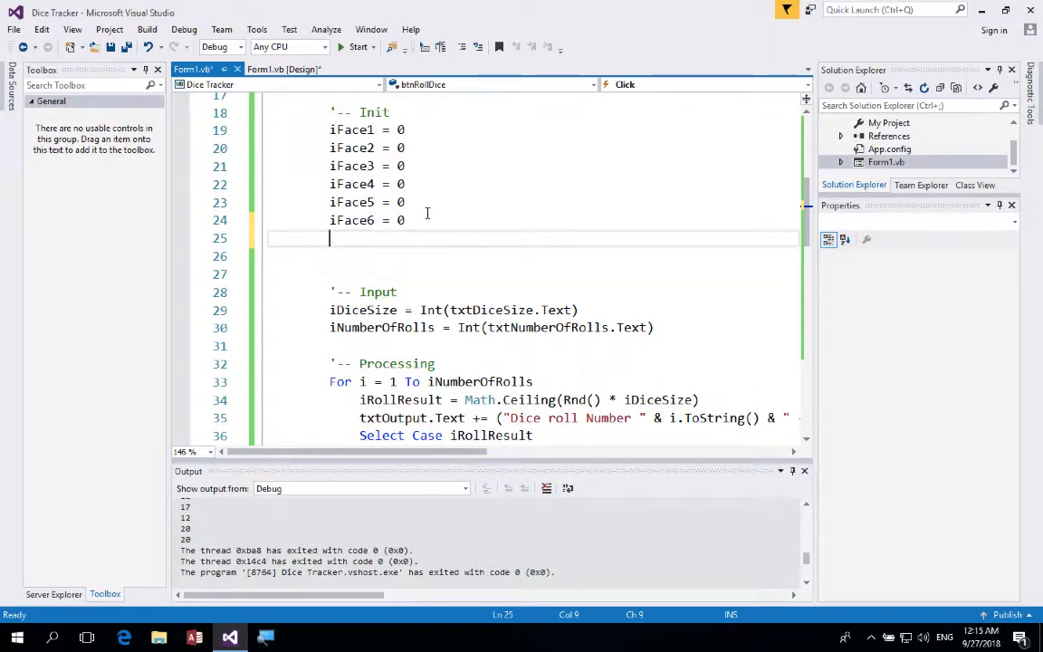
# Add txtOutput.Text = "" to the Init section and relaunch Dice Tracker.
pyautogui.write('txtOutput .tex')
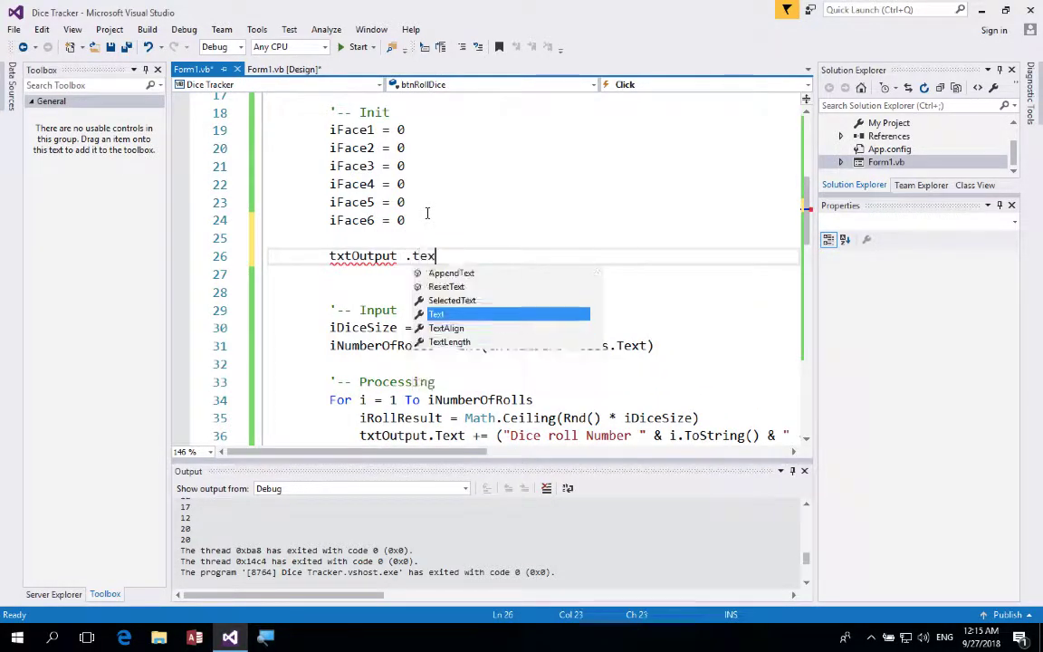
pyautogui.write('= "')
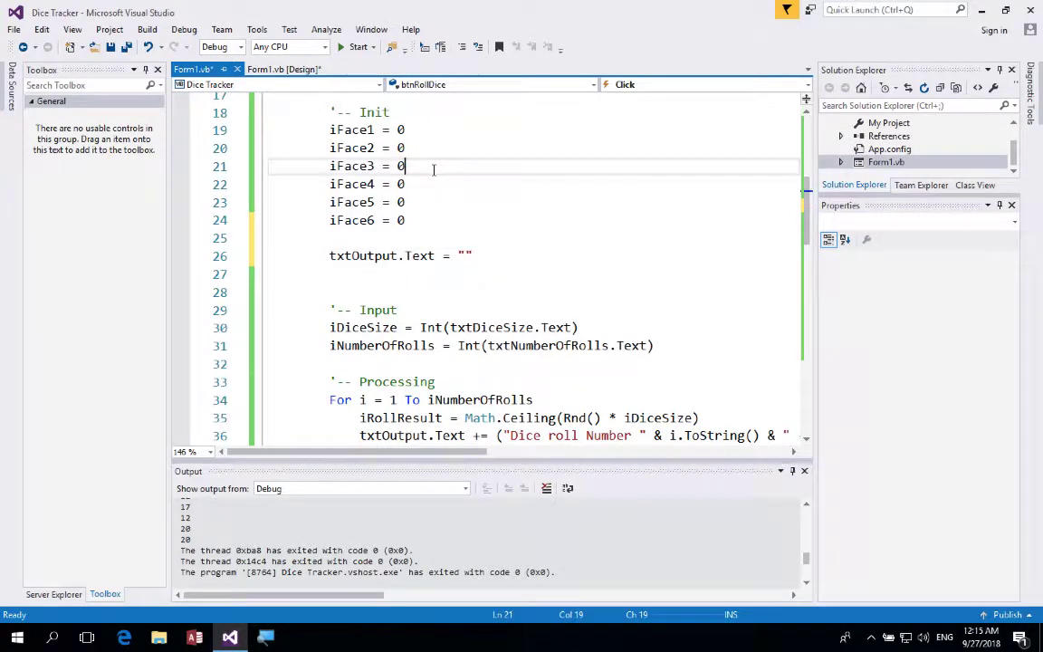
pyautogui.click(358, 46)
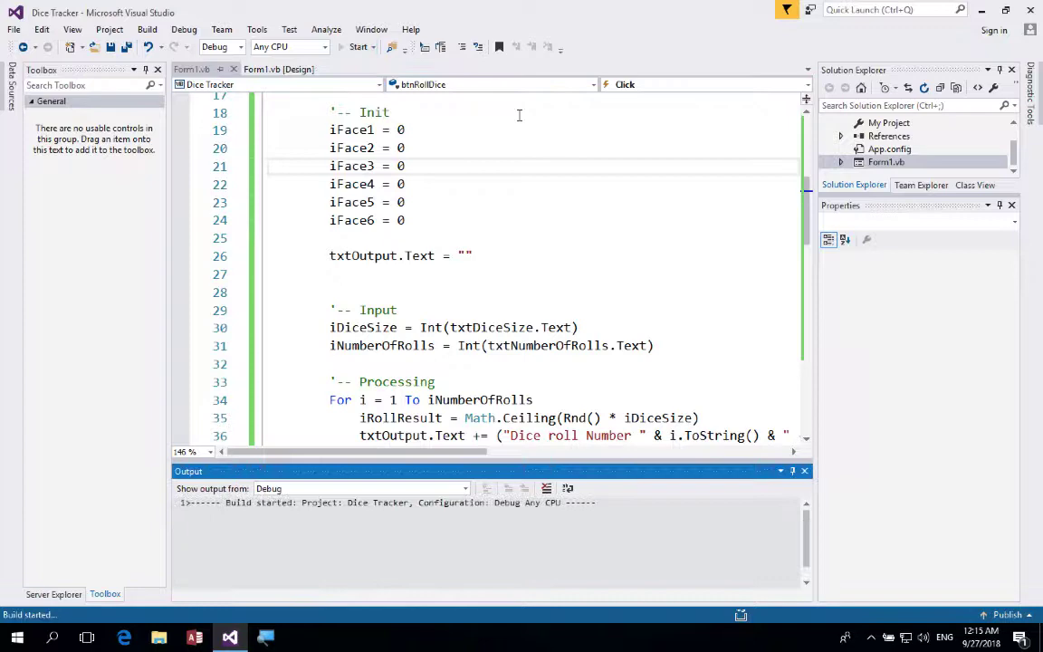
pyautogui.click(360, 46)
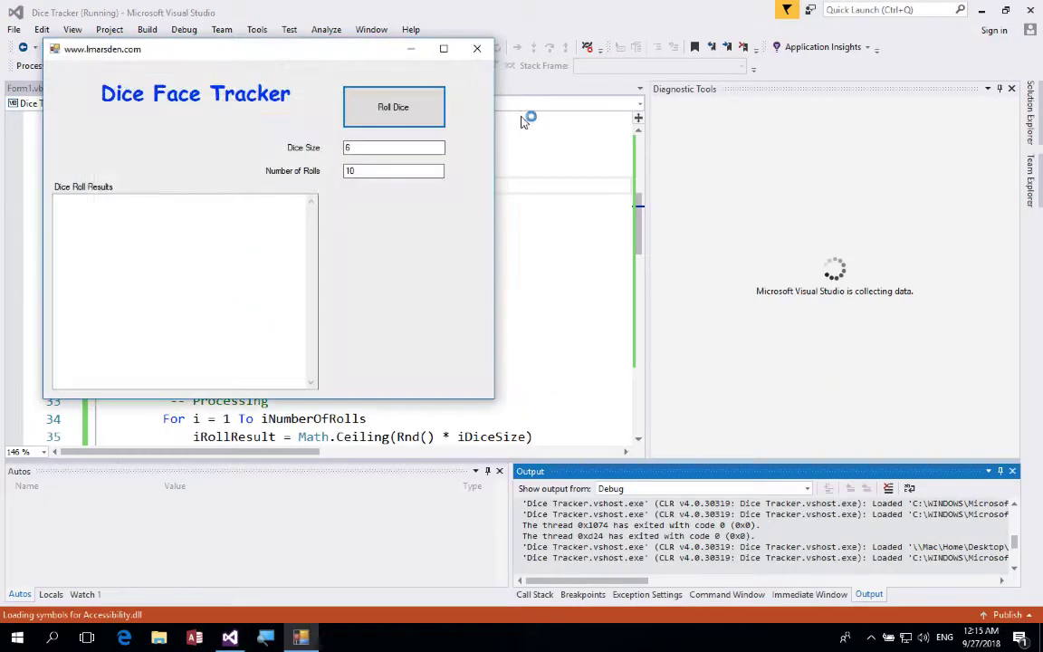
# Roll twice and then 100 times to confirm results reset, close the form, and rerun it.
pyautogui.click(393, 107)
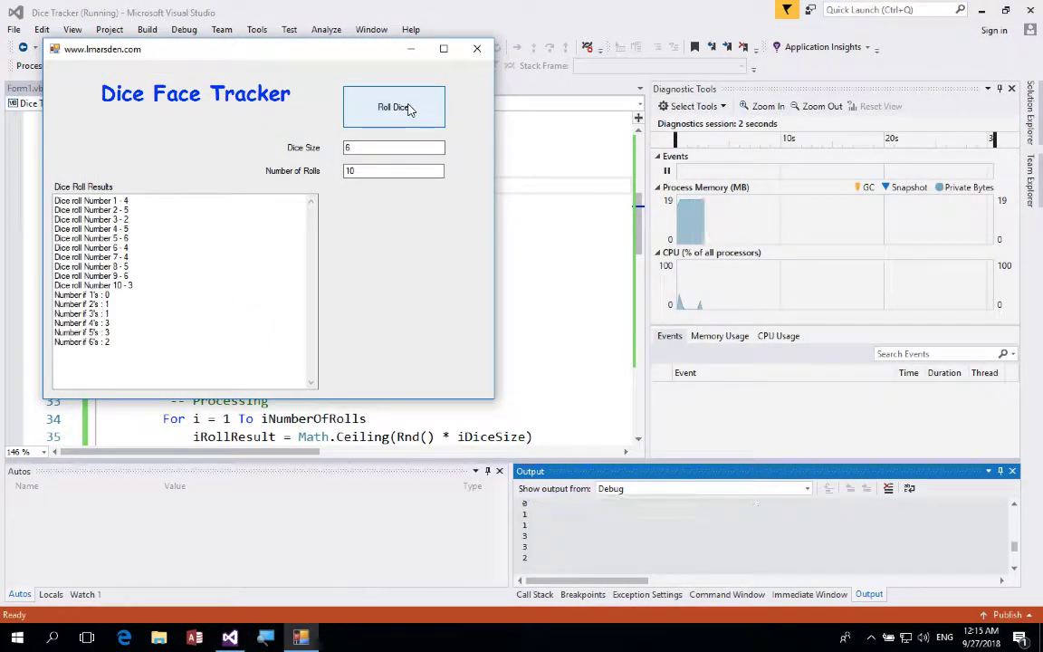
pyautogui.click(394, 107)
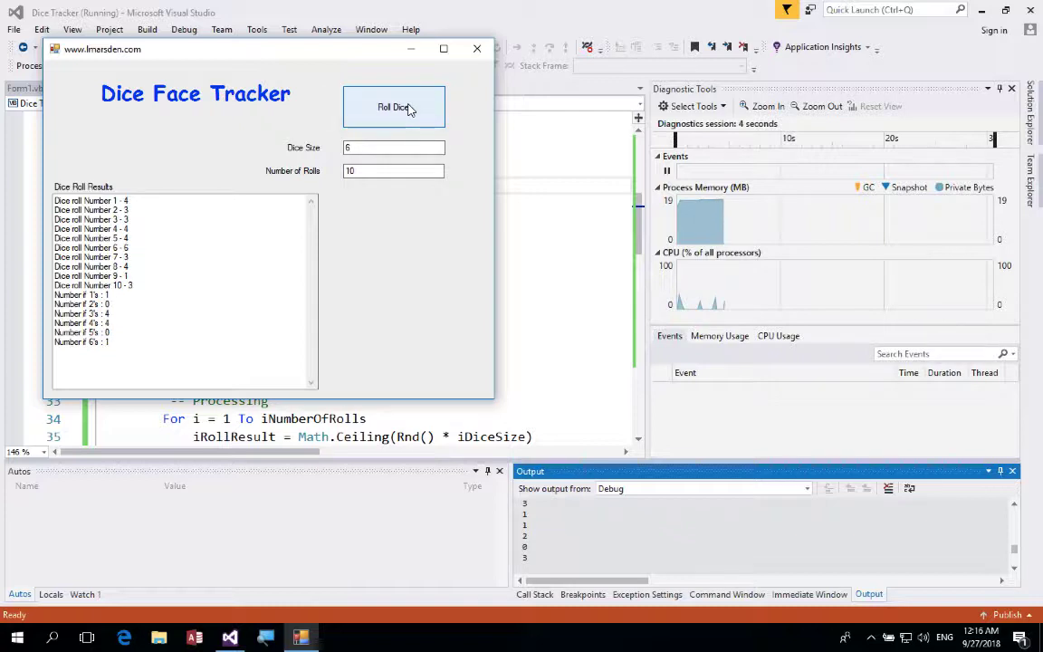
pyautogui.click(393, 106)
pyautogui.write('0')
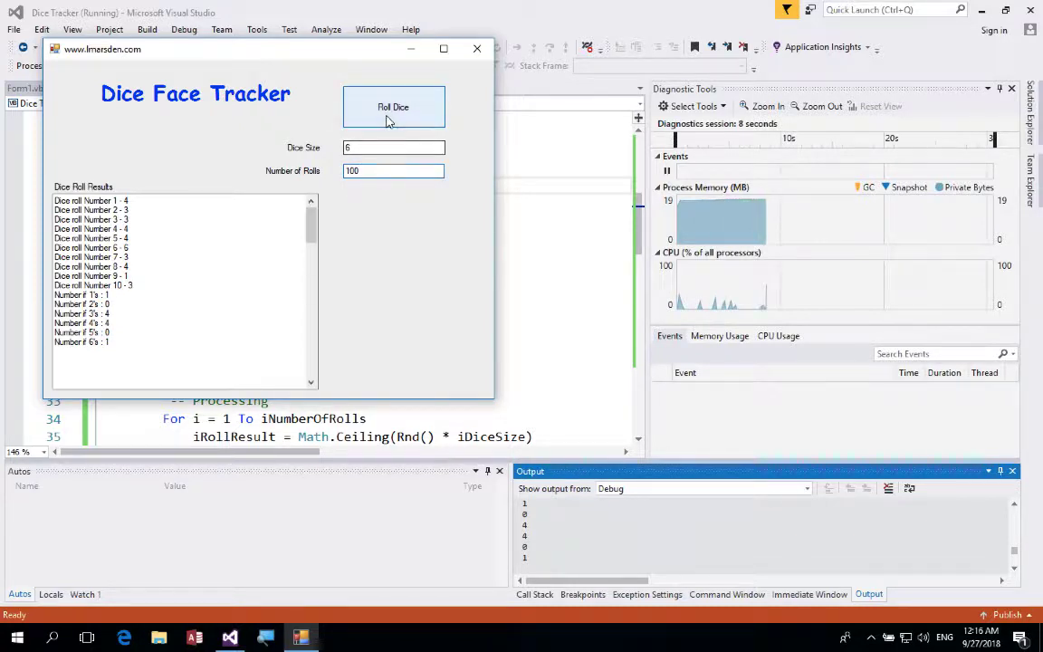
pyautogui.click(393, 107)
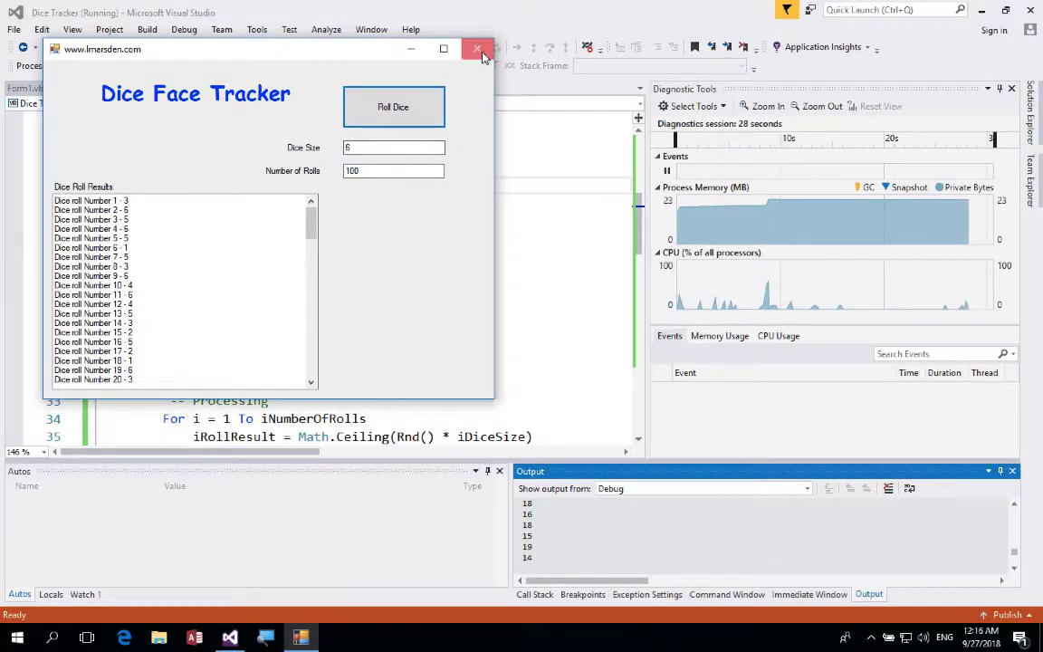
pyautogui.click(478, 49)
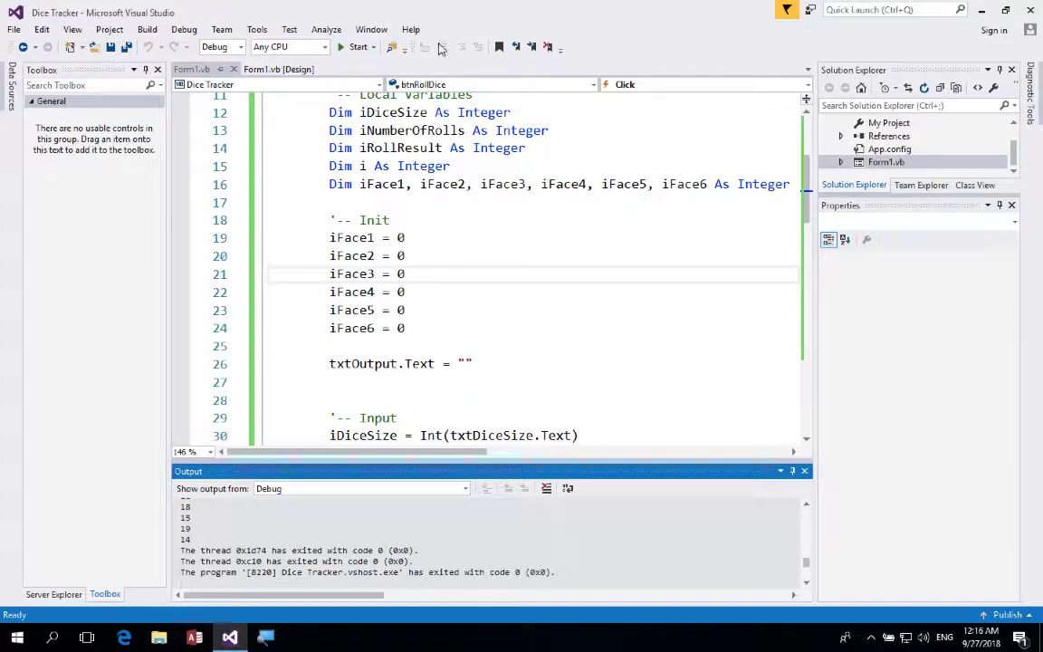
pyautogui.click(358, 47)
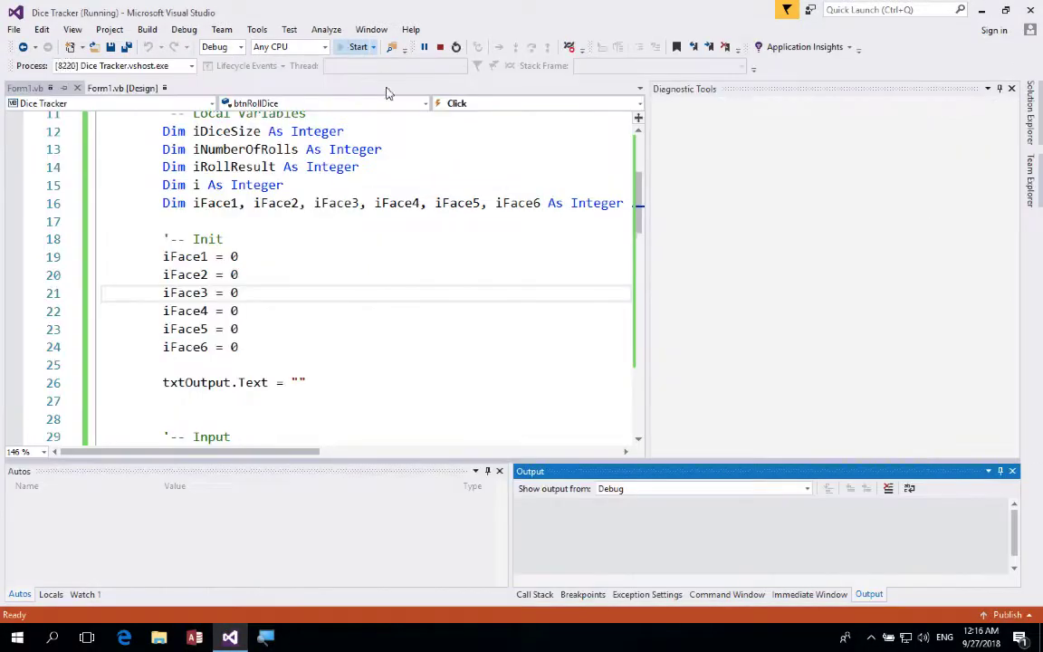
# Set Dice Size to 2, roll 100 times, and scroll to see 50 ones and 50 twos.
pyautogui.click(358, 47)
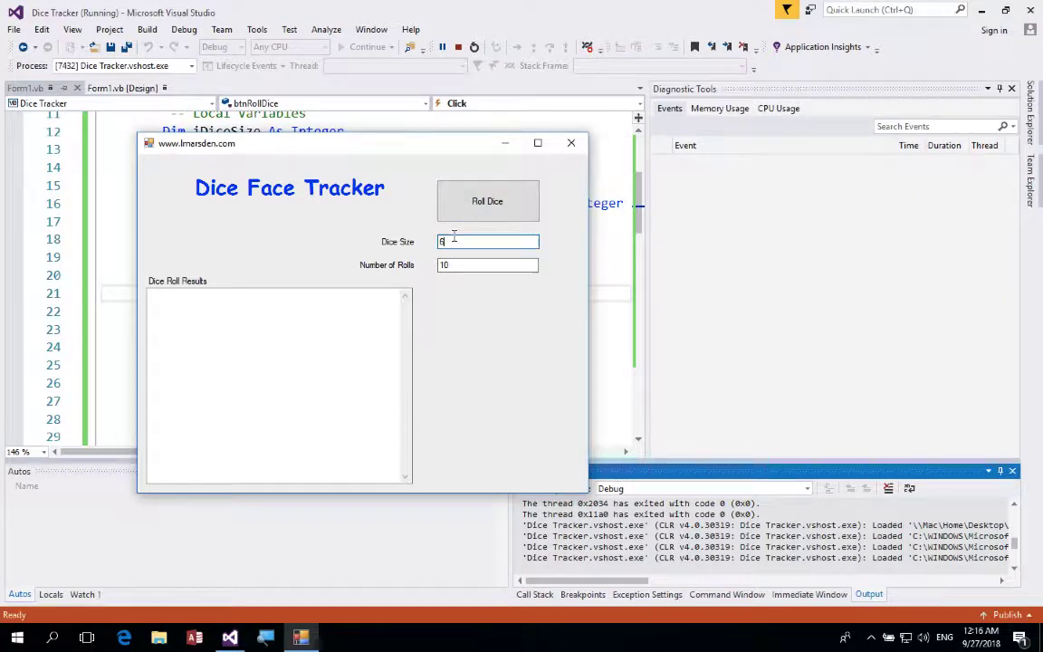
pyautogui.write('2')
pyautogui.click(489, 264)
pyautogui.write('0')
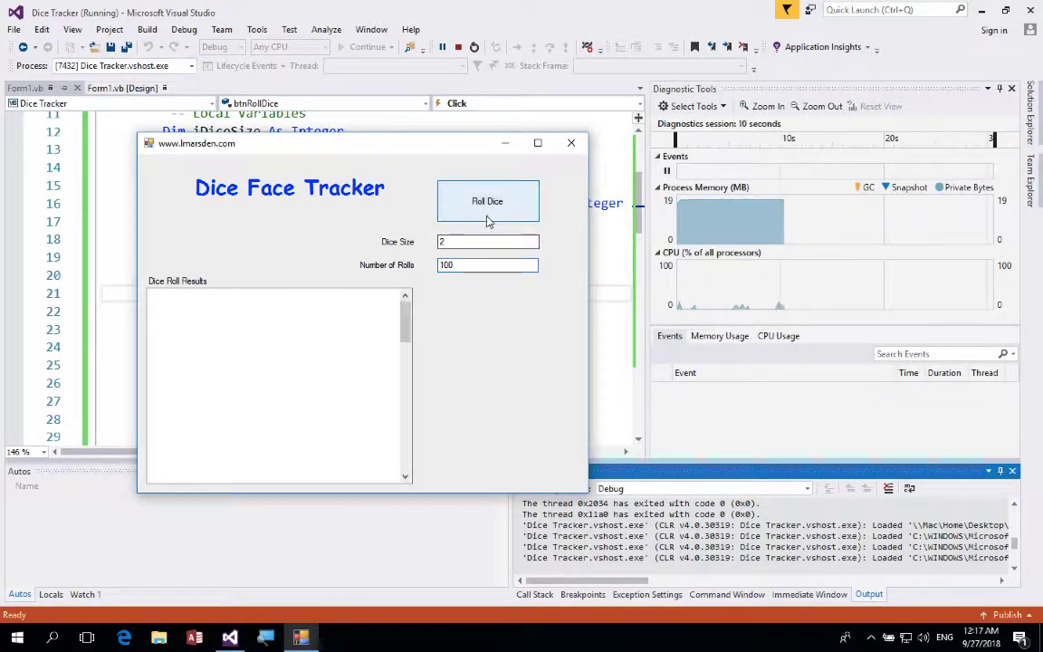
pyautogui.click(487, 200)
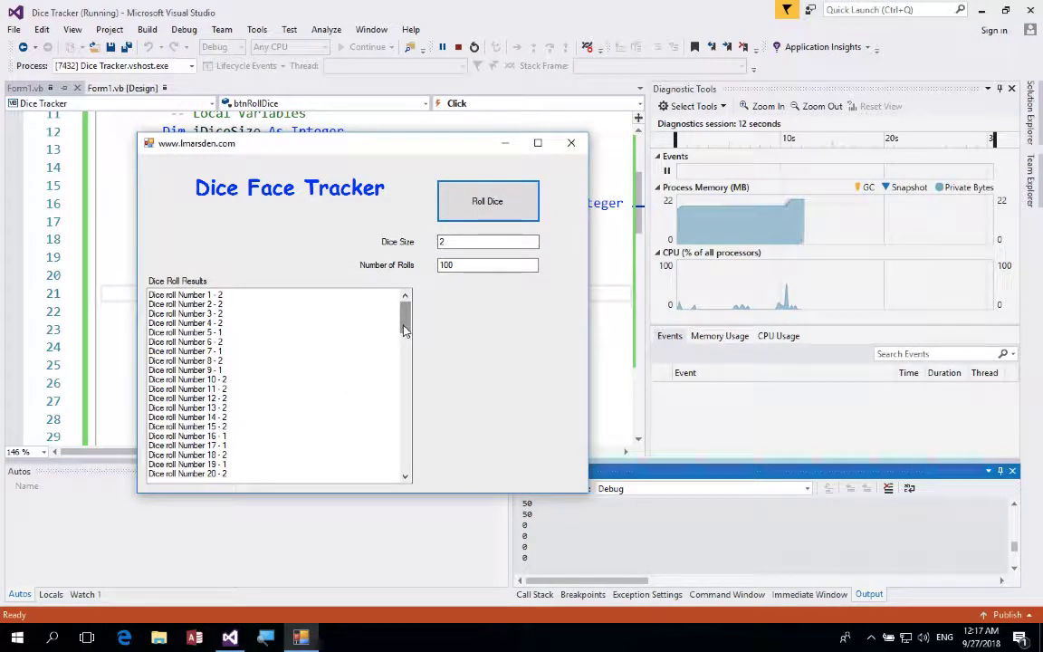
pyautogui.scroll(-3)
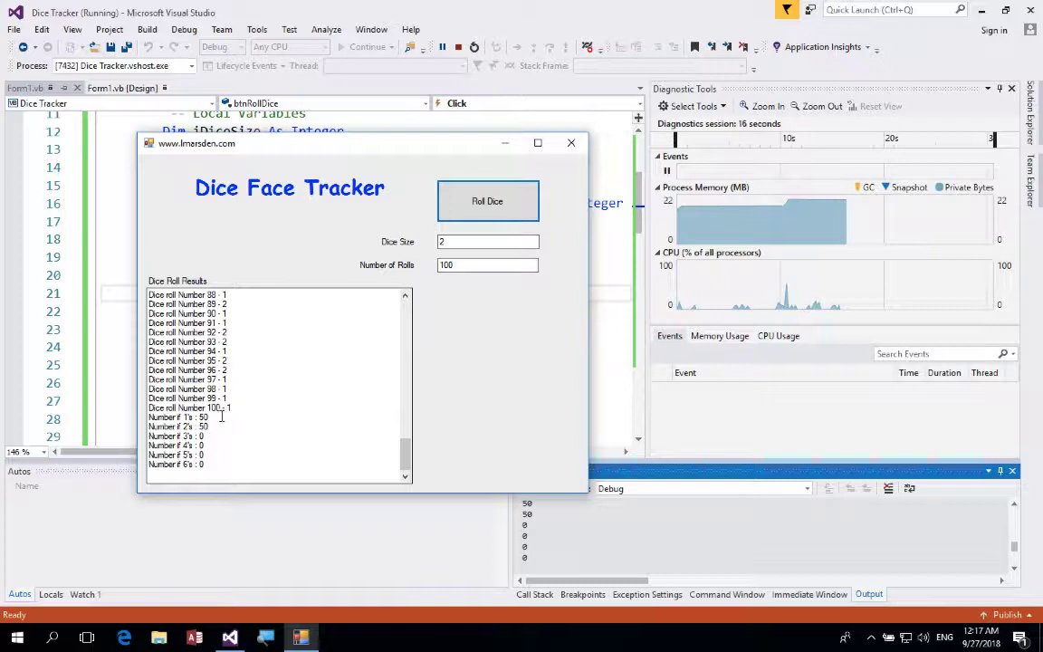
pyautogui.moveTo(562, 207)
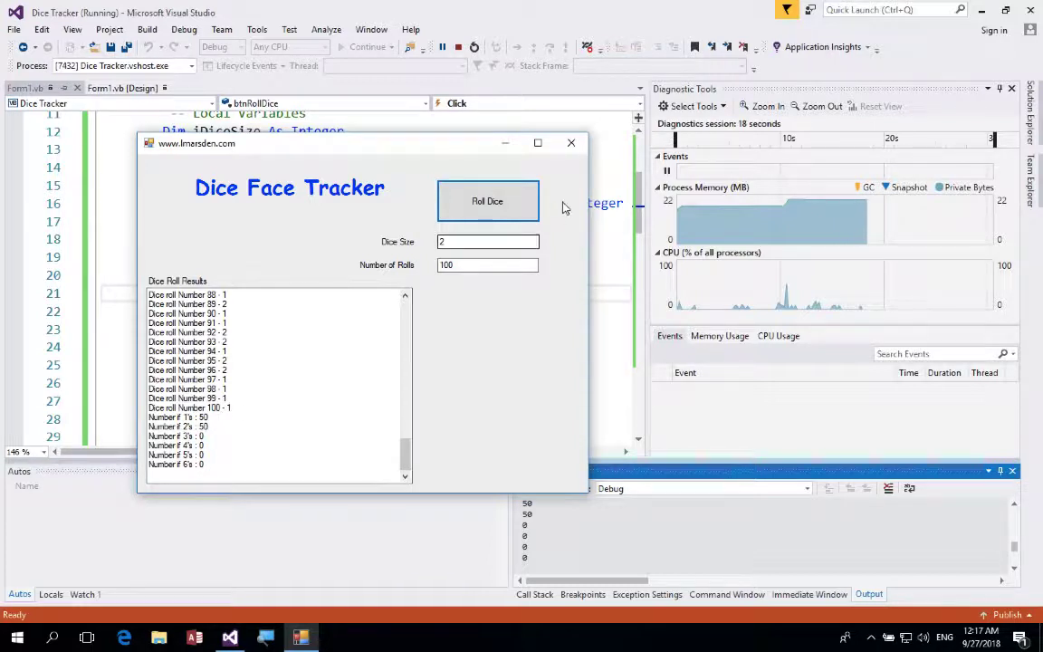